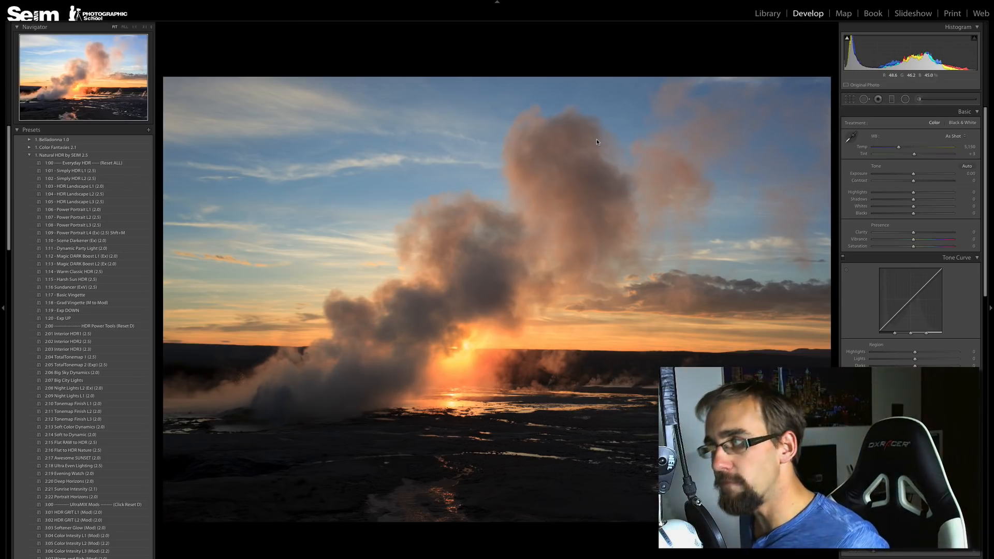
- Switch to the Library grid showing the Best of Demo collection's 17 photos
click(766, 12)
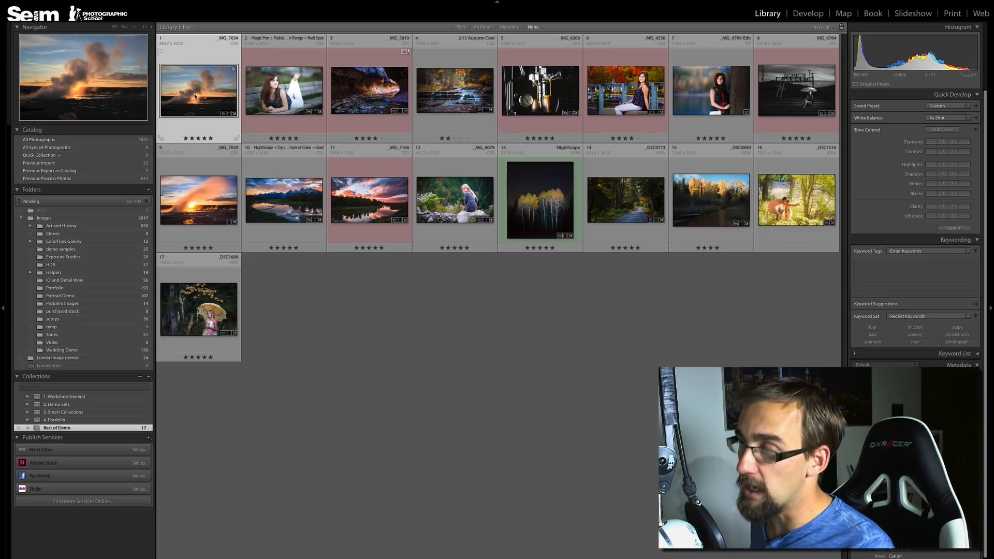
- Reopen the geyser sunset photo in Develop with the Presets panel visible
click(808, 13)
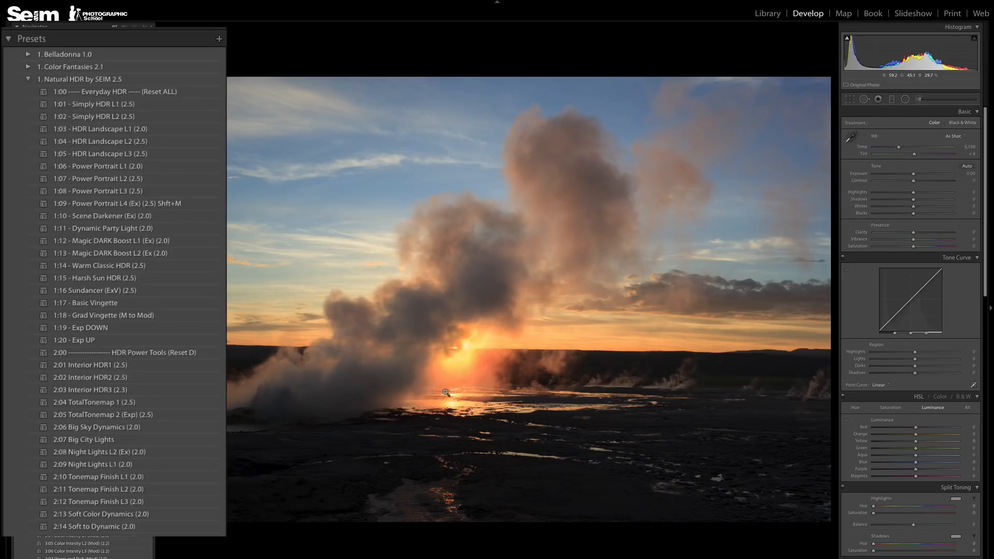
mouse_move(100, 265)
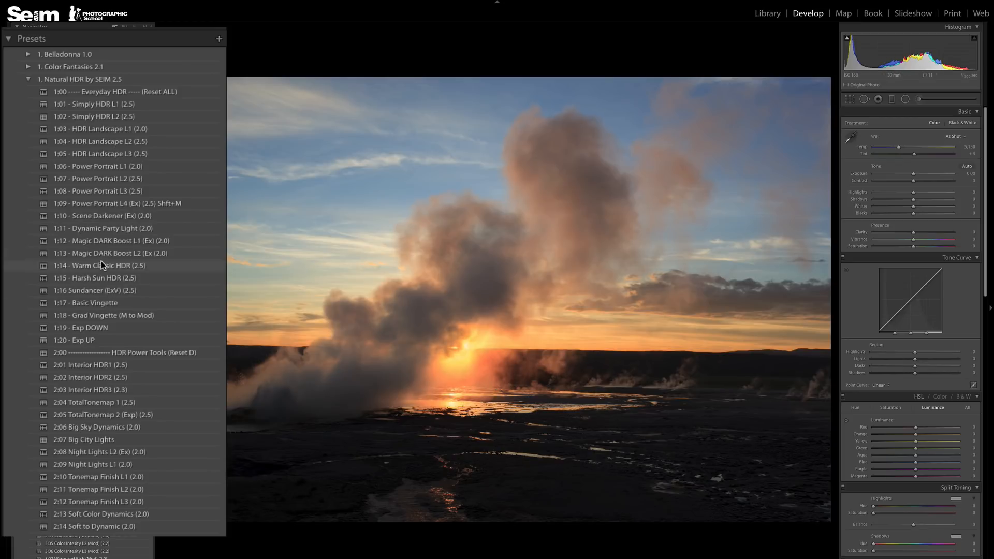
- Apply the Magic DARK Boost L2 preset and inspect the steam cloud at 1:1 zoom
click(110, 253)
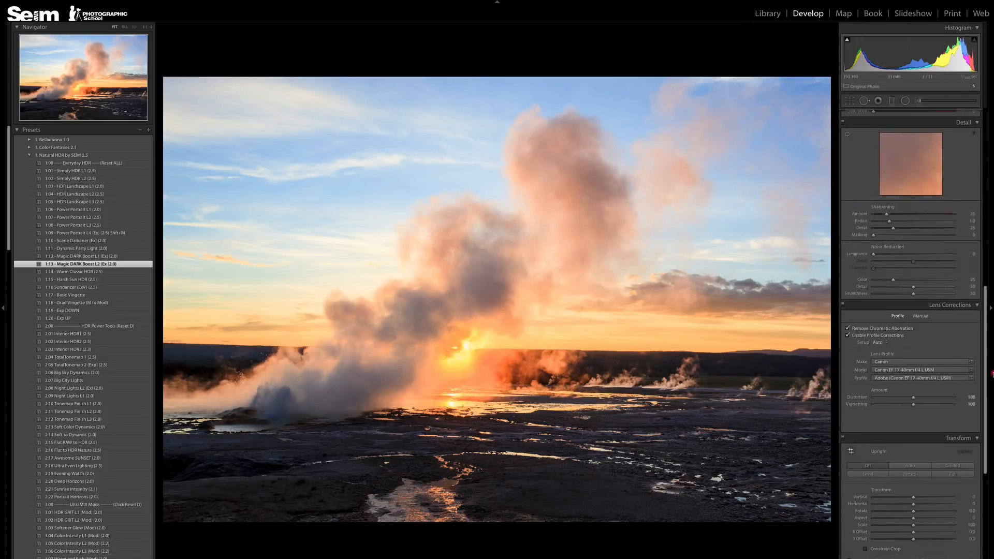
scroll(down, 3)
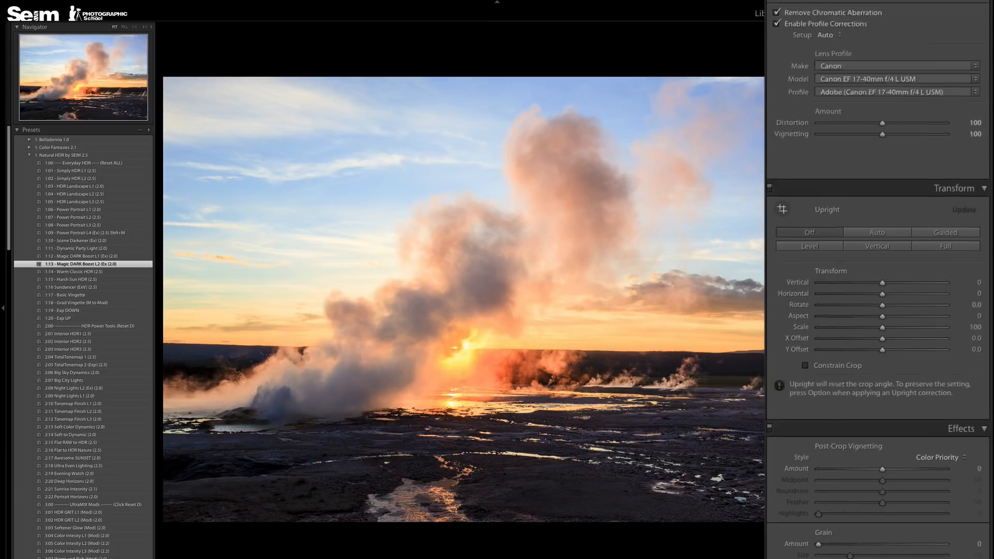
scroll(down, 3)
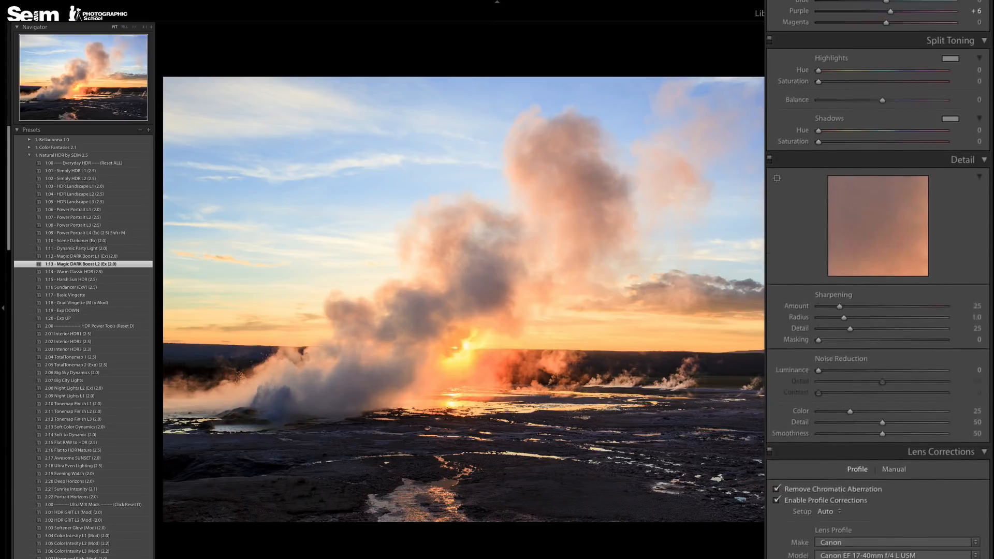
scroll(up, 3)
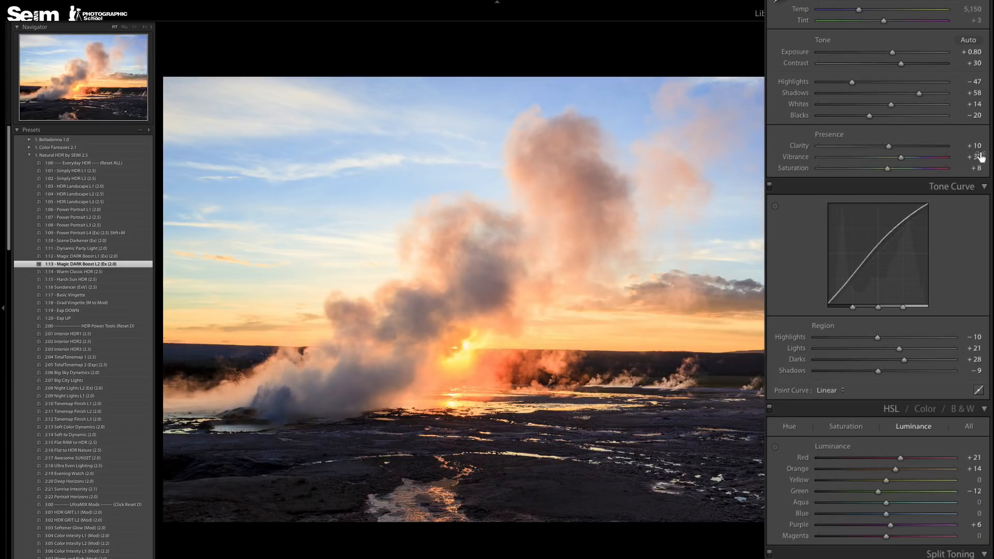
scroll(down, 3)
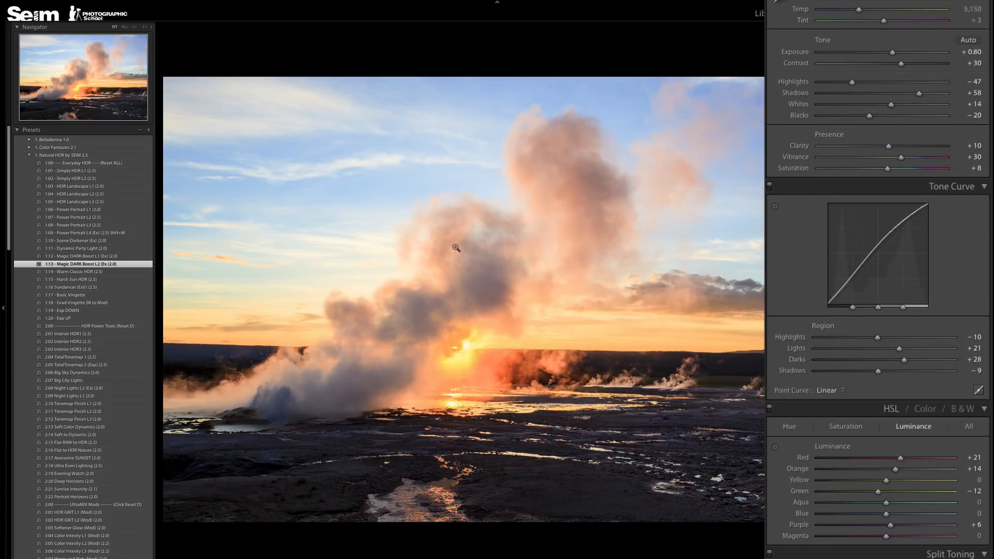
mouse_move(474, 326)
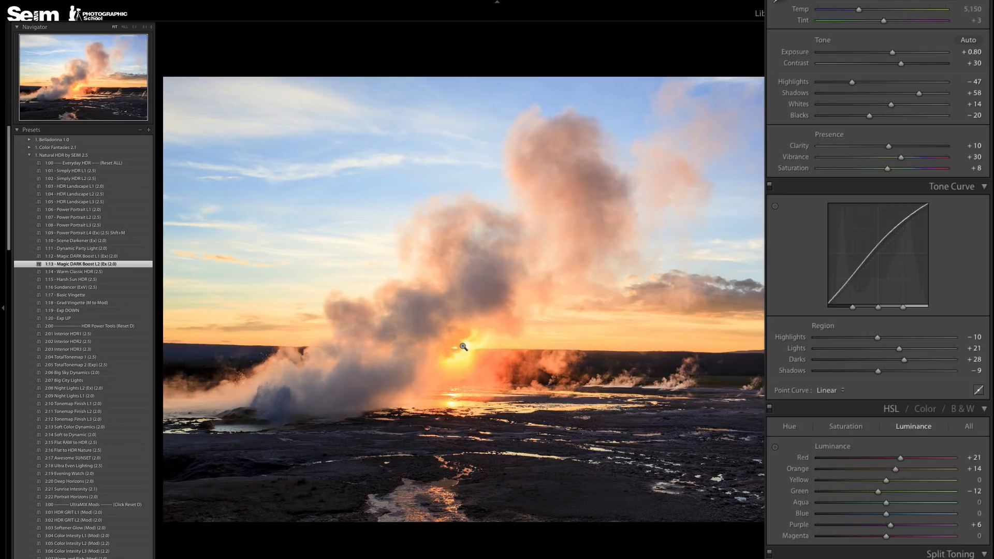
click(464, 347)
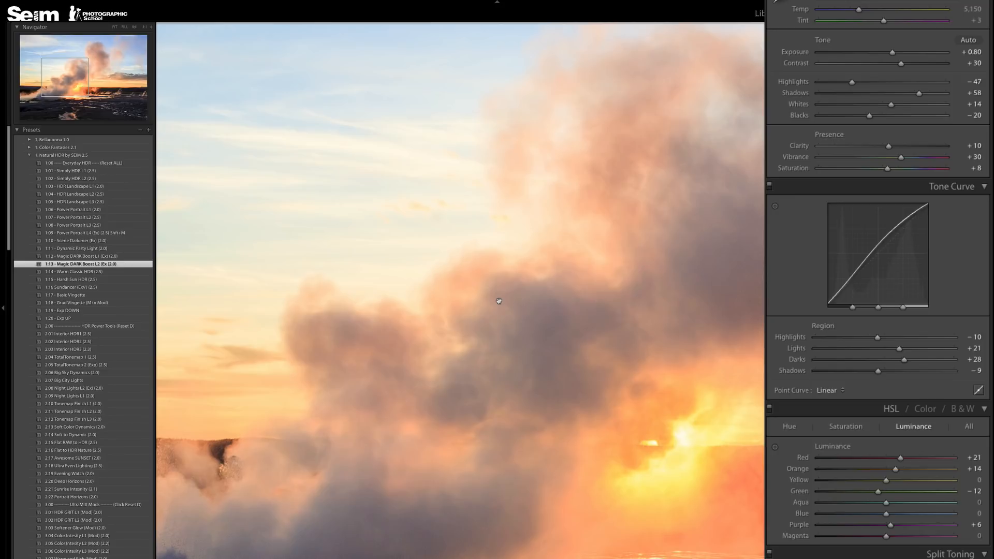
drag(498, 300, 507, 260)
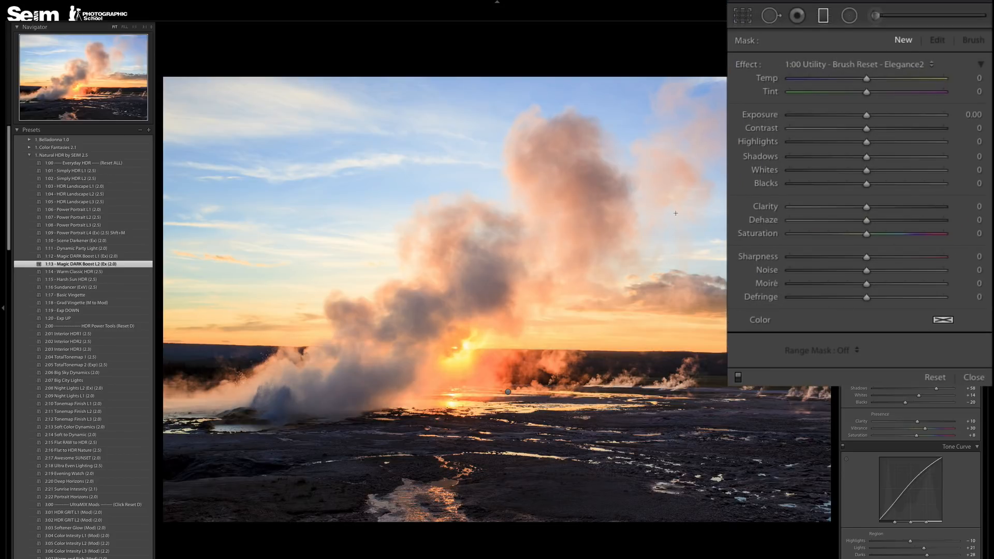
mouse_move(615, 249)
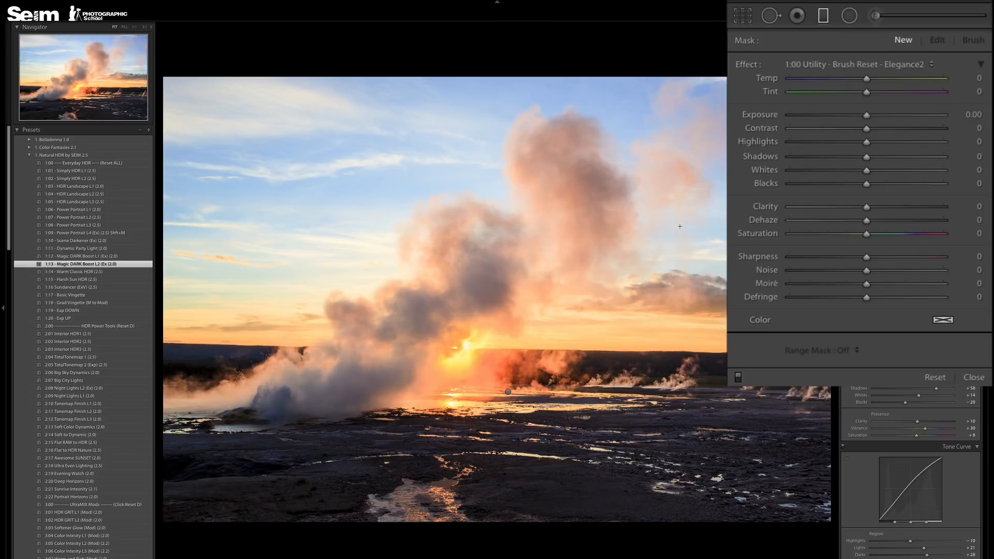
mouse_move(647, 224)
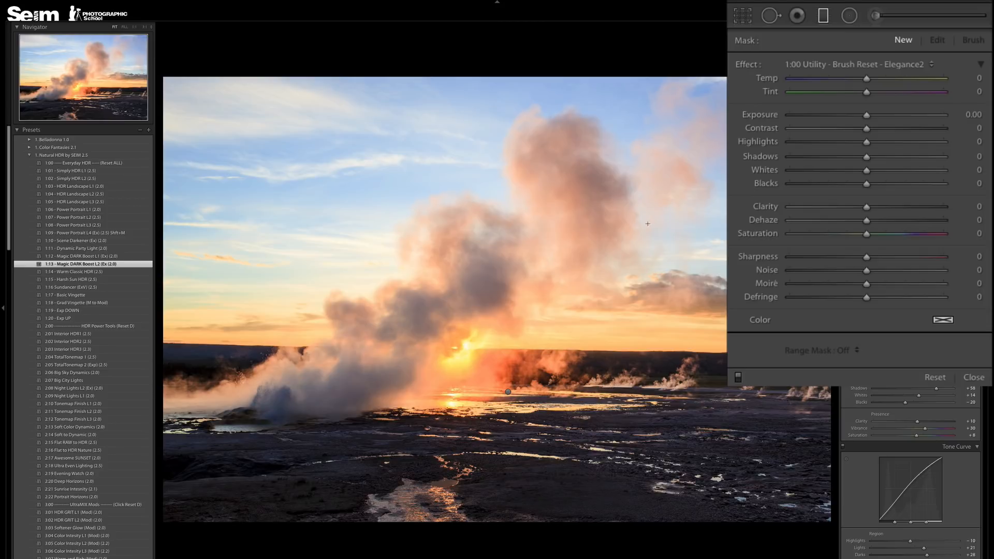
mouse_move(621, 317)
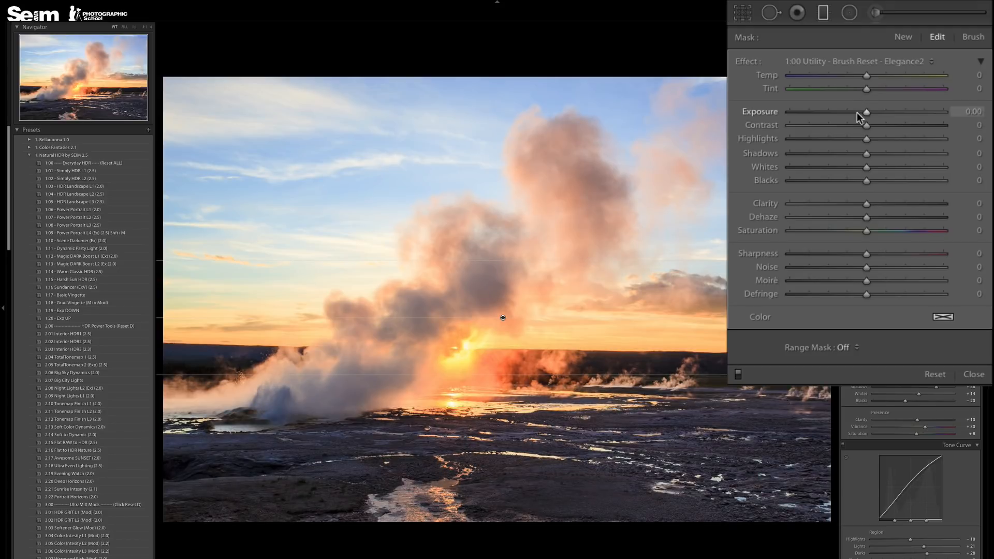
- Darken and cool the steam filter: exposure −0.51, contrast 17, clarity 21, temperature −15
drag(867, 112, 853, 112)
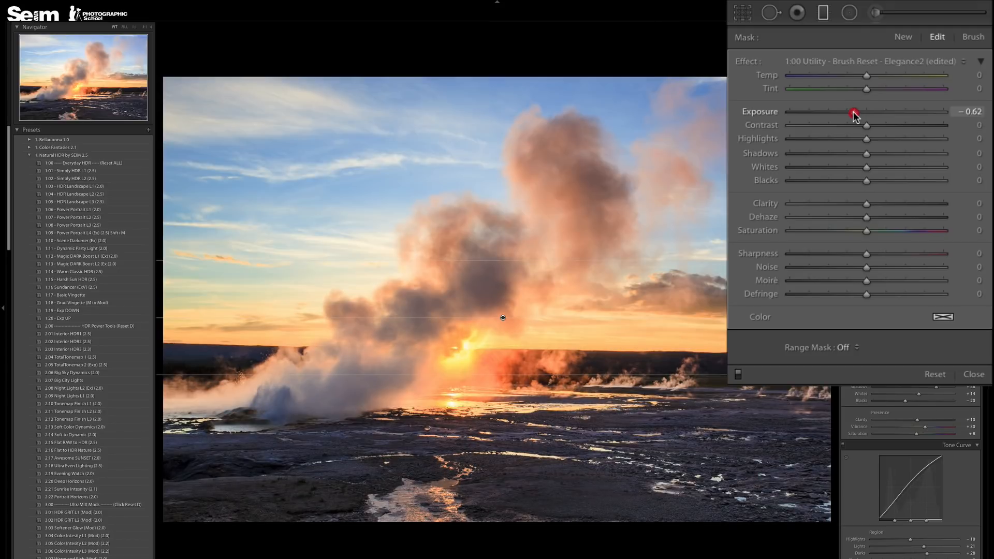
drag(852, 111, 867, 112)
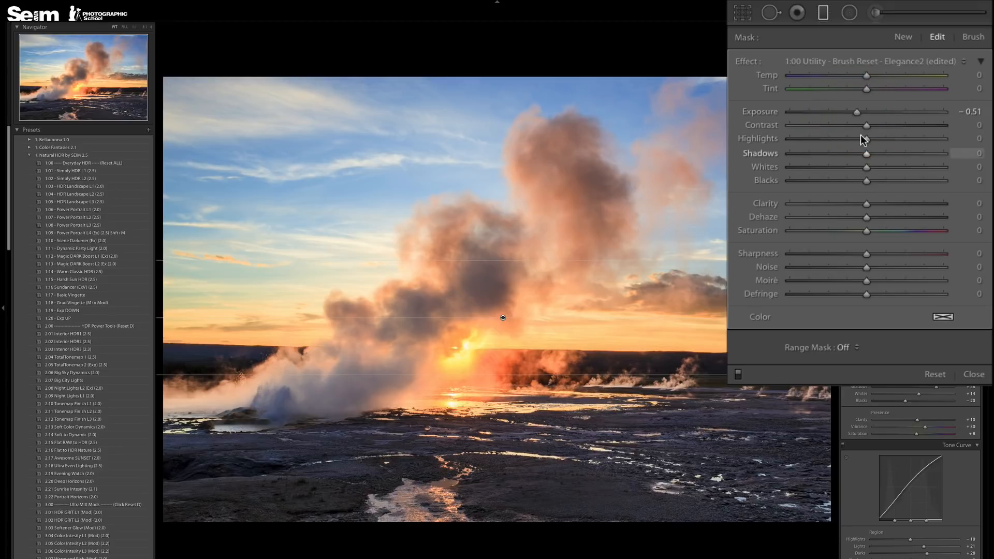
drag(868, 125, 896, 125)
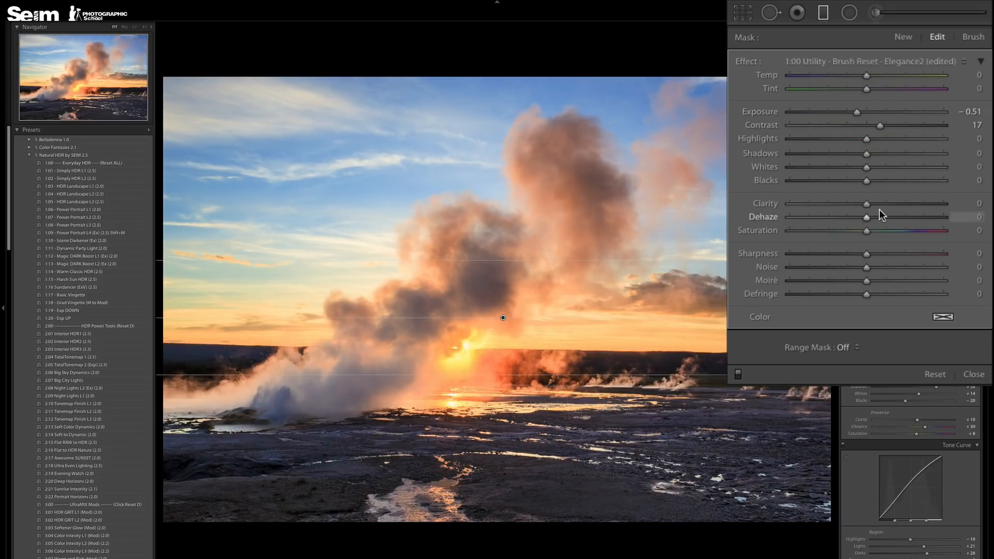
drag(859, 203, 880, 203)
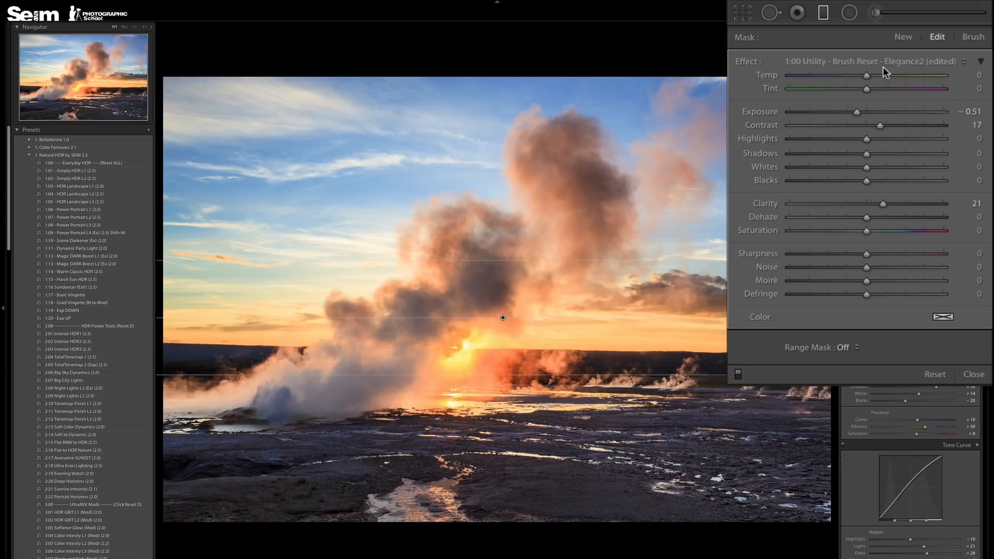
drag(878, 76, 858, 75)
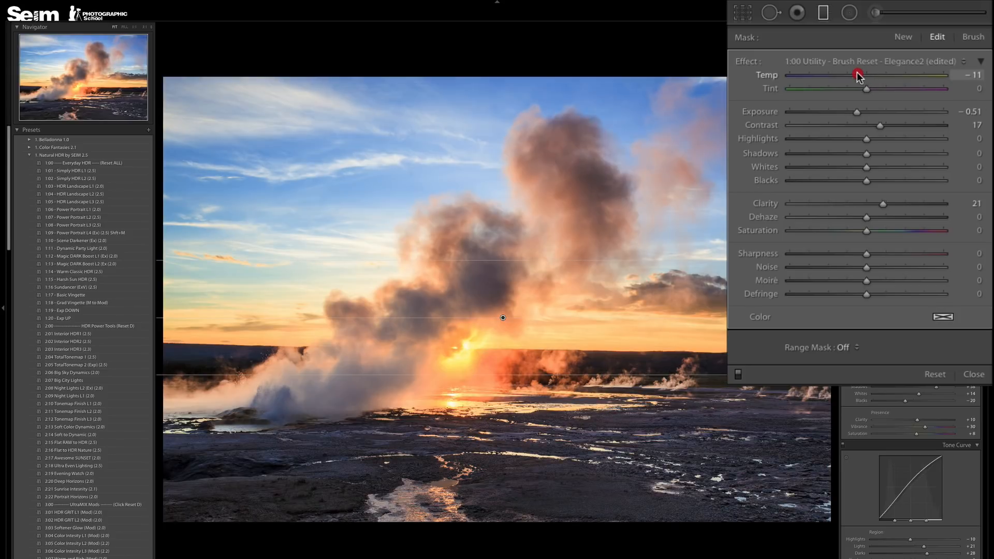
drag(858, 76, 852, 76)
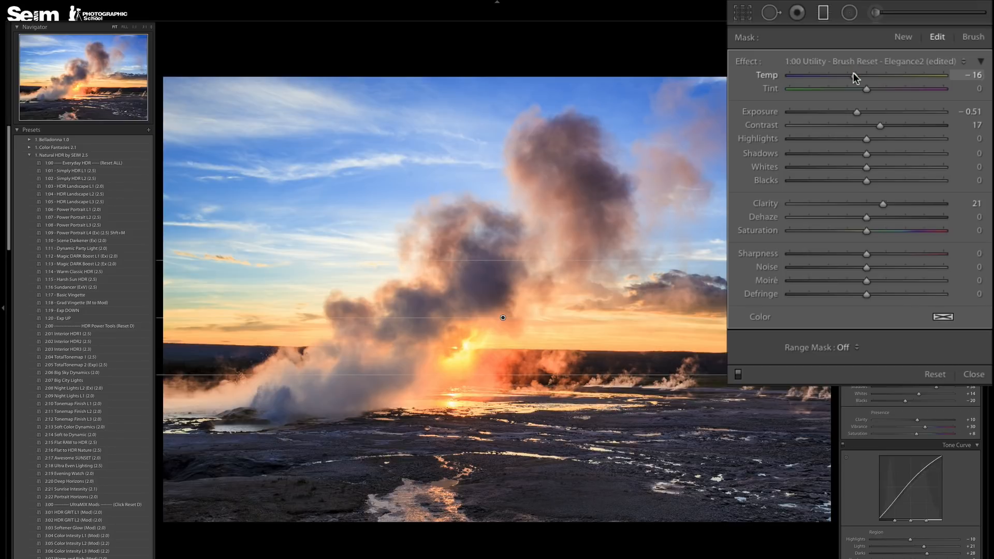
drag(857, 76, 859, 76)
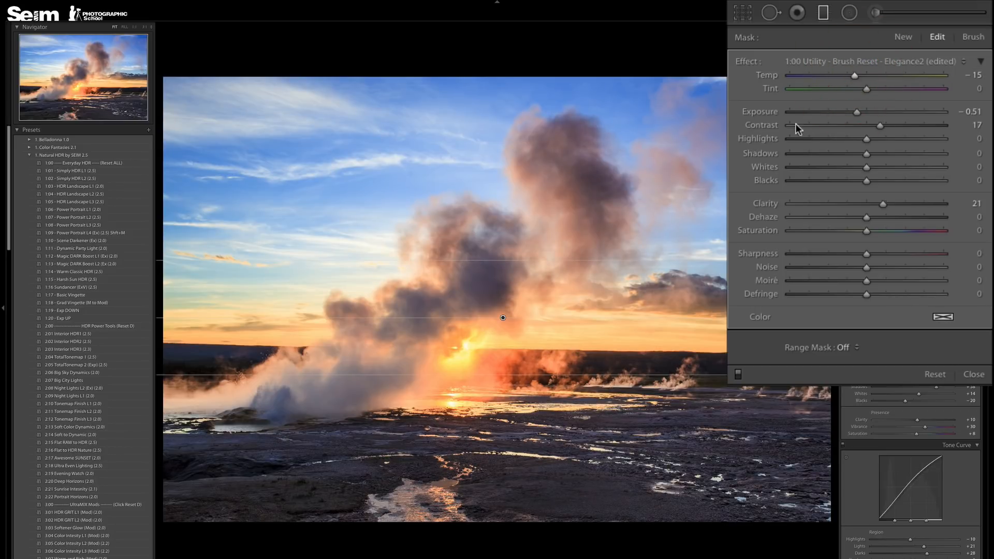
mouse_move(874, 349)
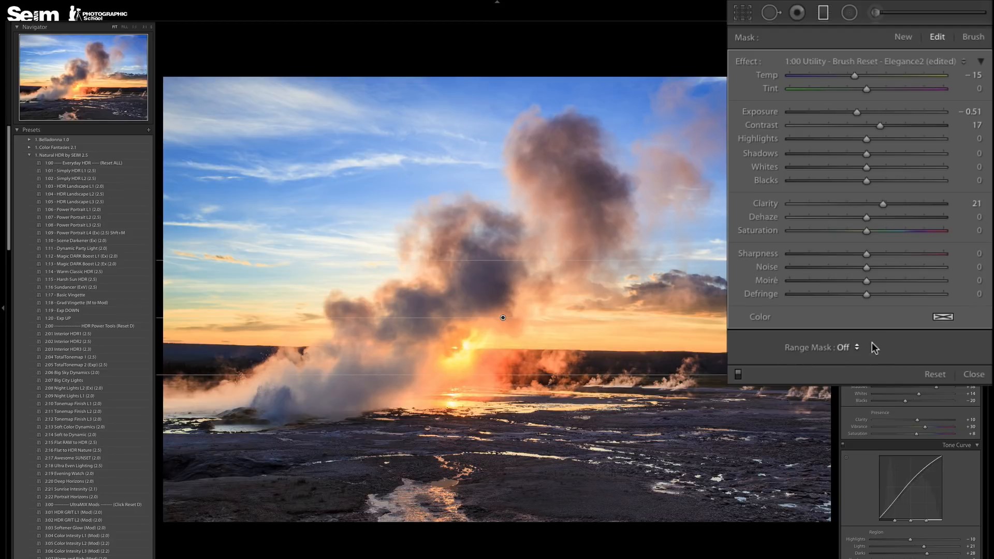
mouse_move(735, 353)
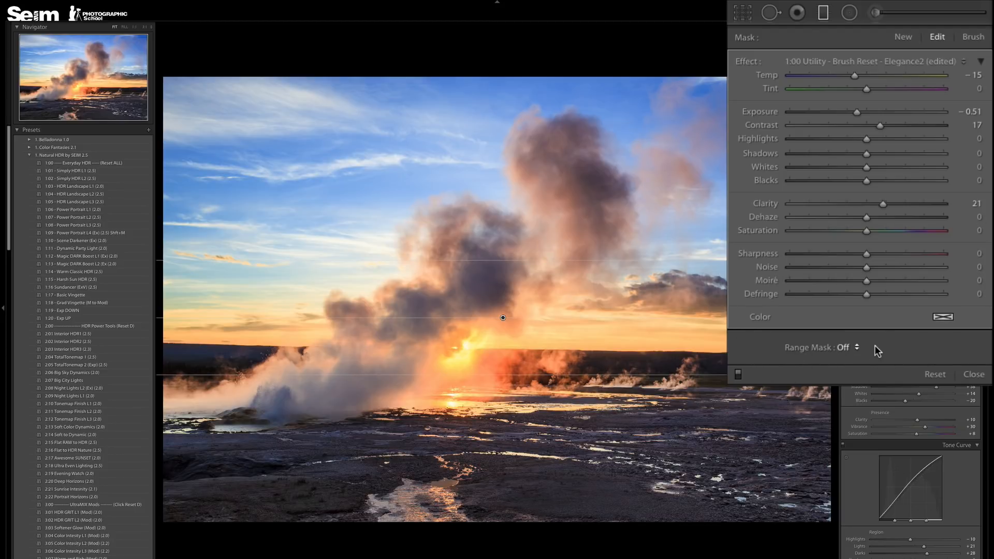
- Choose Luminance from the filter's Range Mask dropdown
click(824, 347)
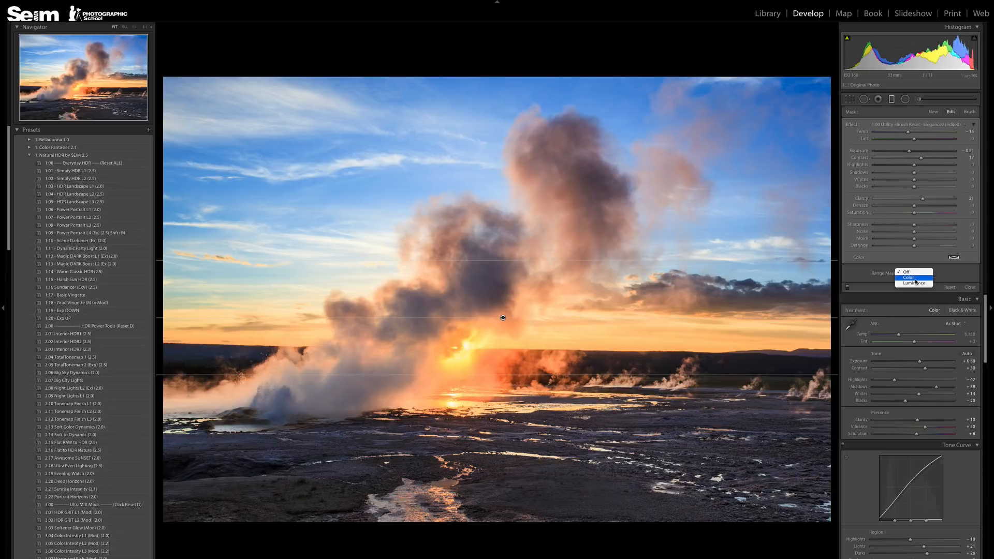
mouse_move(913, 283)
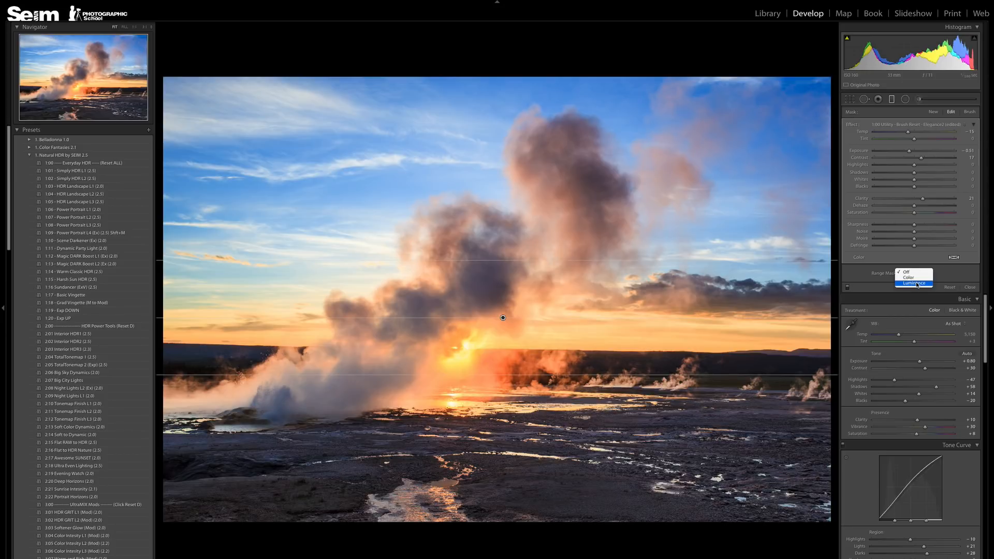
click(914, 285)
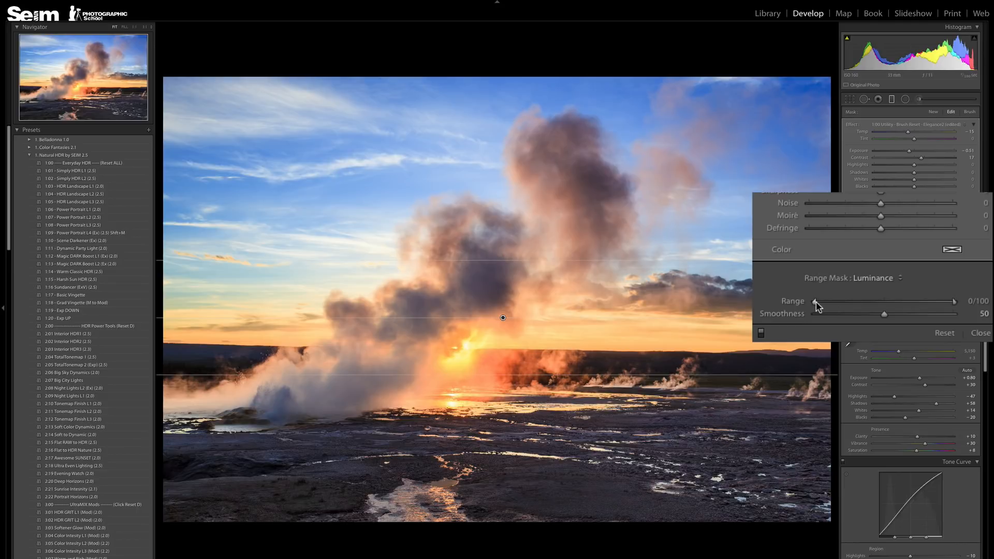
mouse_move(839, 284)
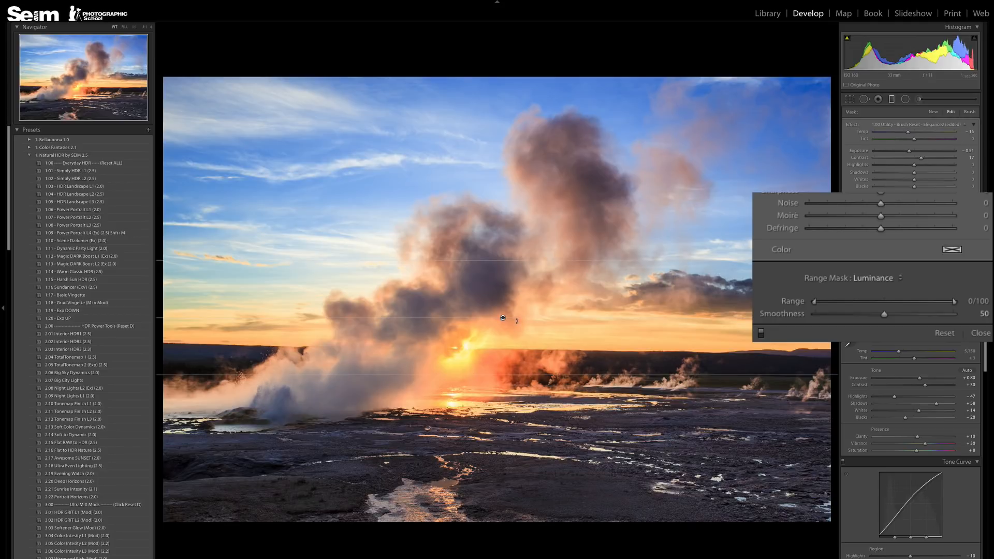
- Narrow the steam filter's luminance range to 65/100 and raise smoothness to 69
drag(813, 303, 822, 303)
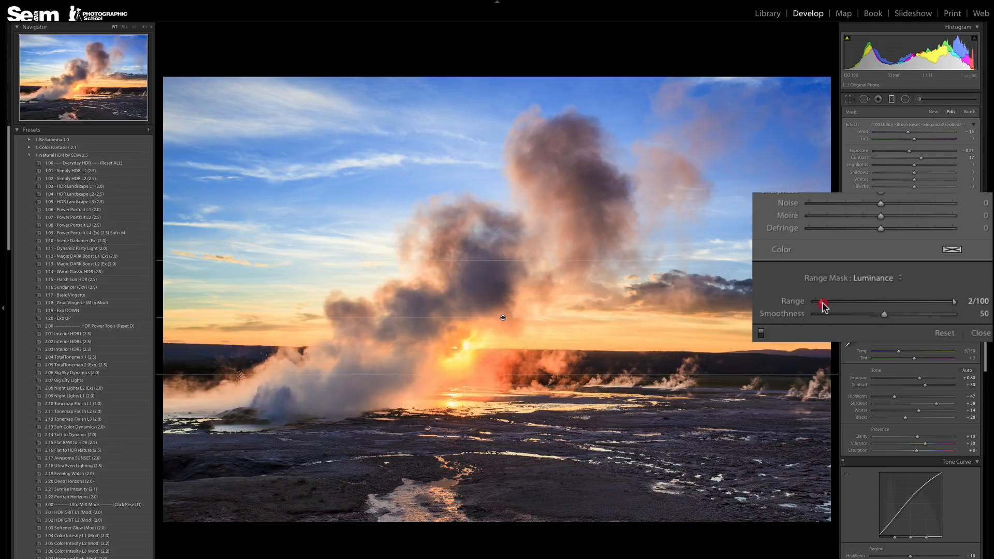
drag(825, 302, 814, 302)
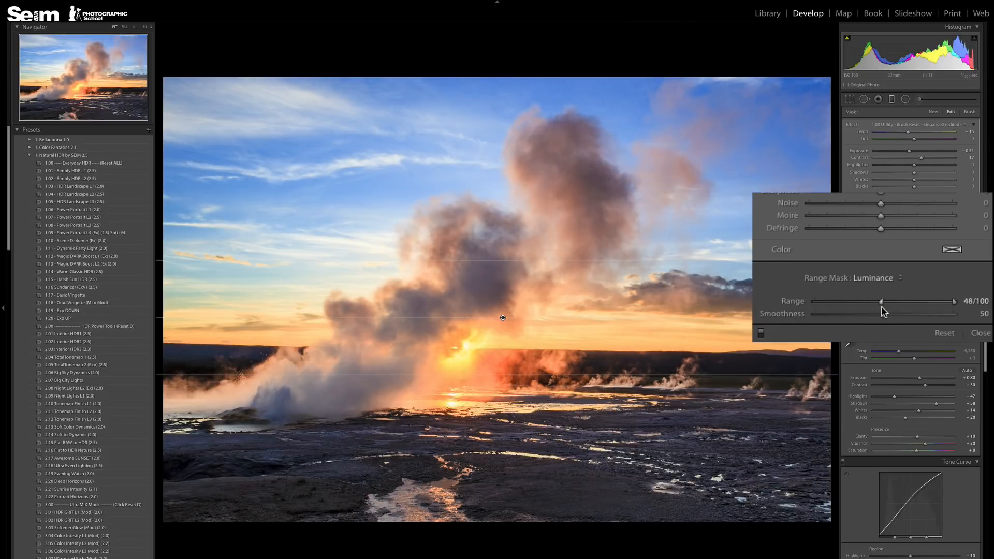
drag(880, 302, 886, 302)
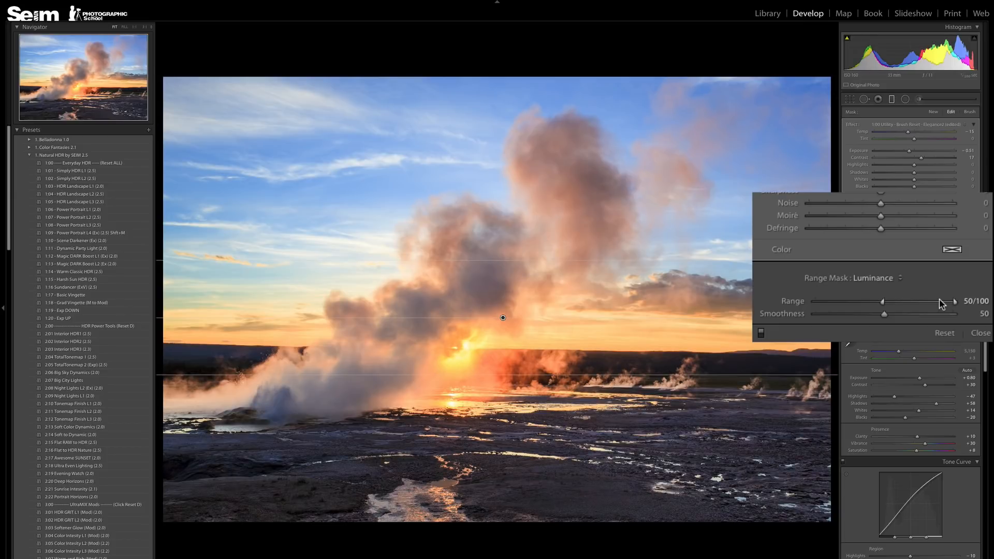
mouse_move(954, 303)
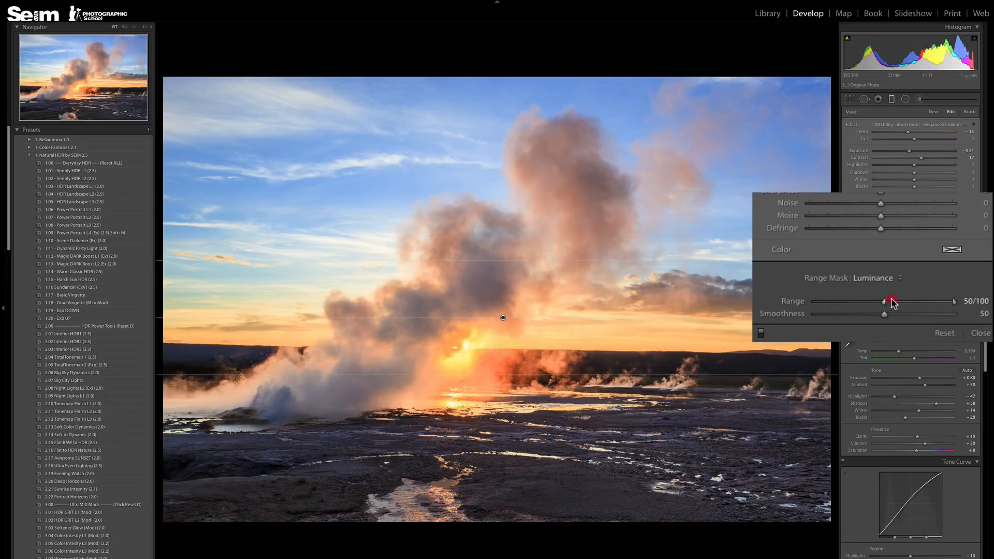
drag(890, 301, 924, 302)
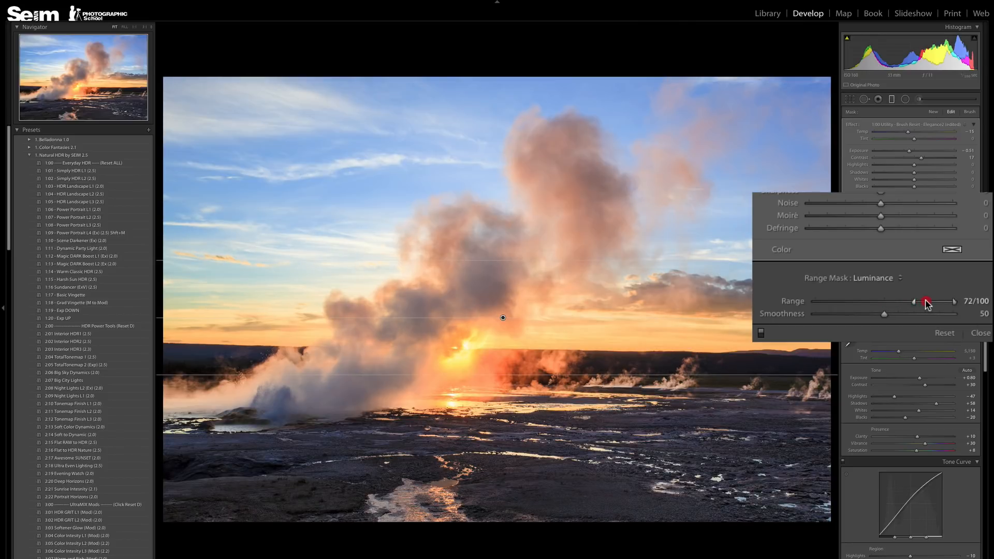
drag(925, 303, 909, 302)
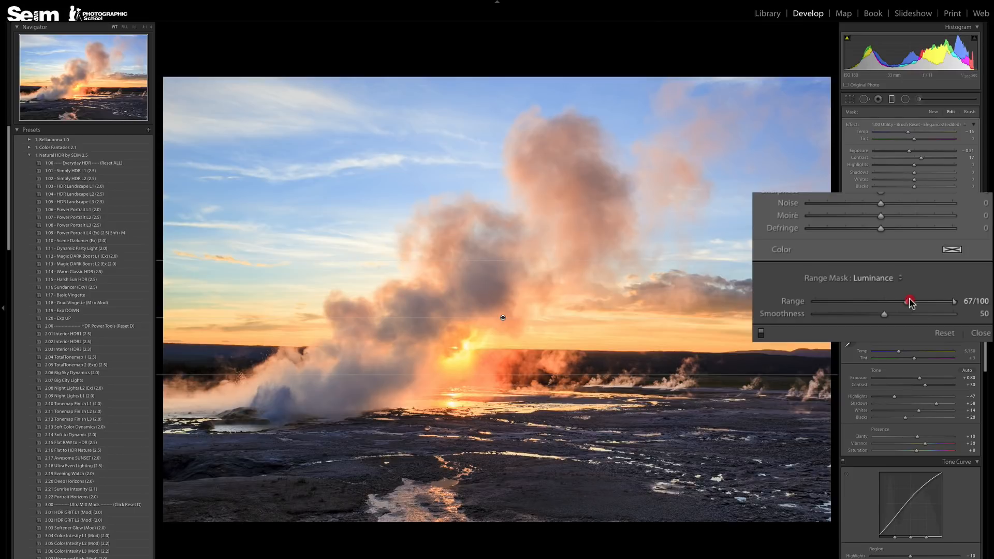
drag(910, 301, 902, 300)
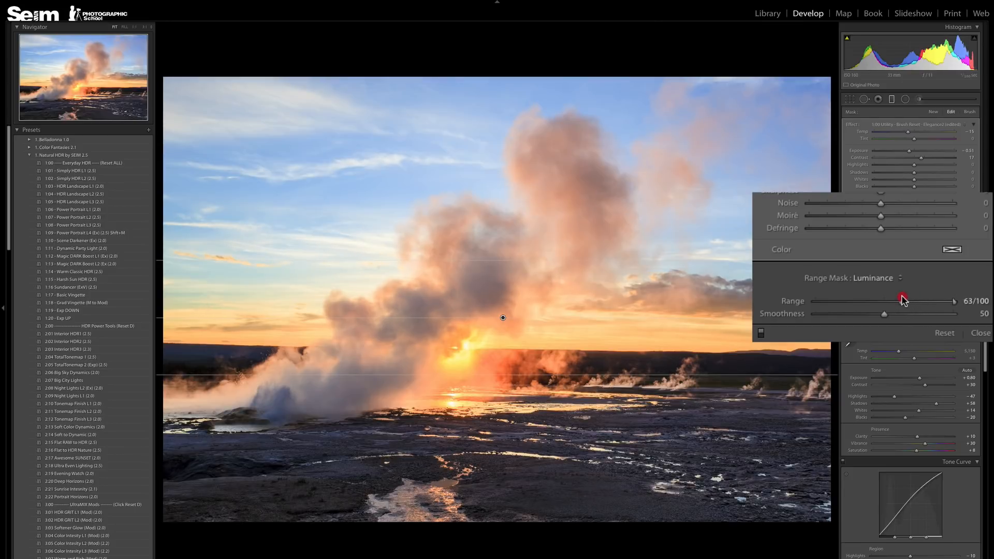
drag(903, 300, 907, 300)
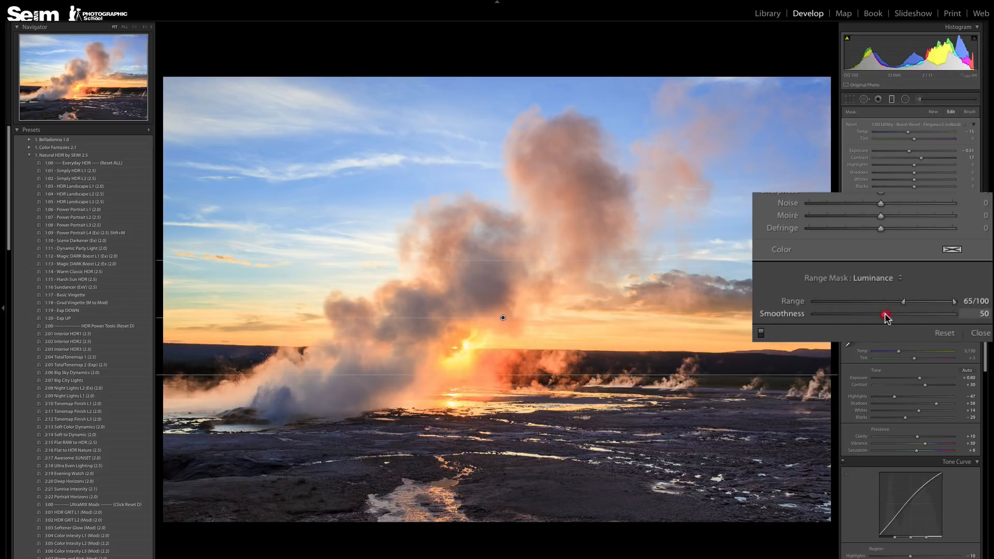
drag(886, 317, 911, 317)
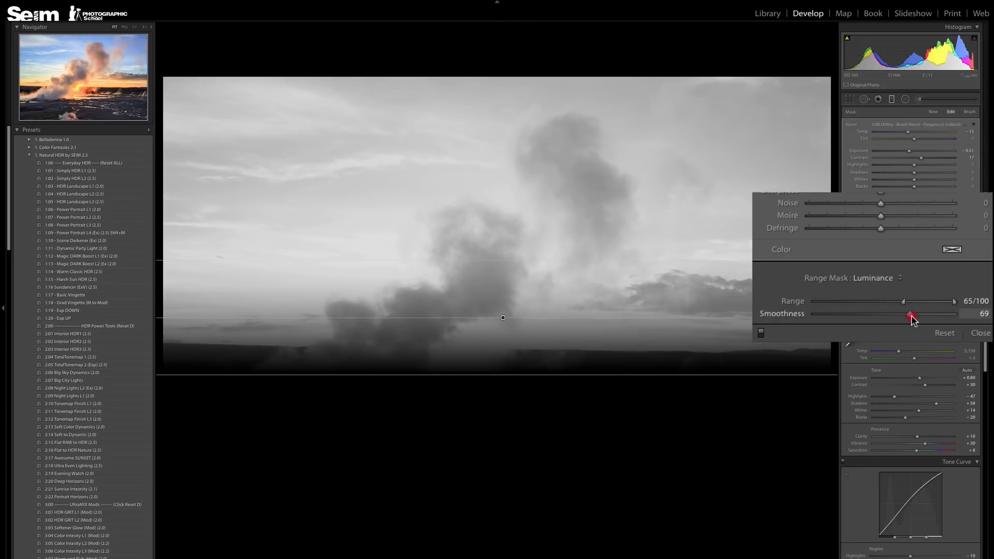
- Set mask smoothness to 38 and tighten the luminance range toward brighter tones
drag(911, 316, 877, 316)
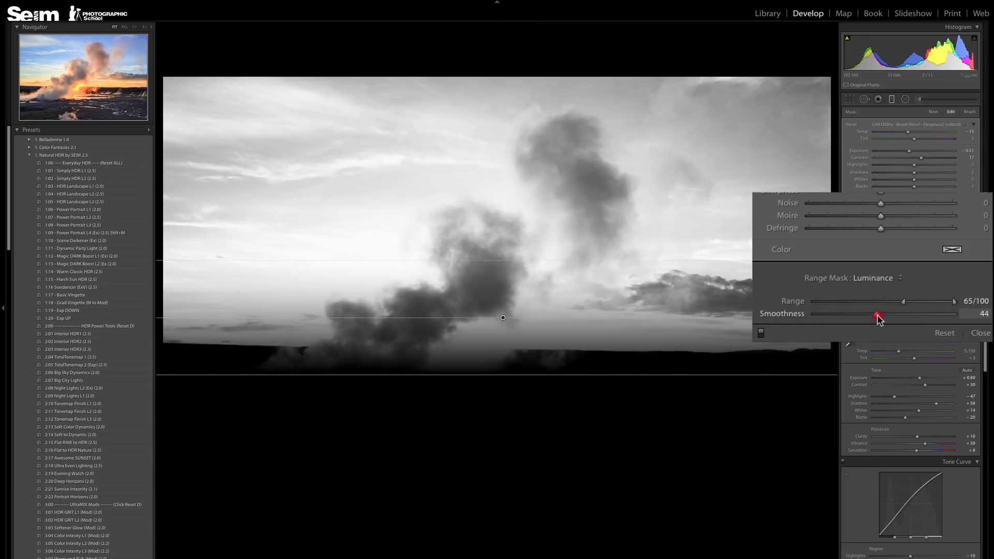
drag(876, 315, 841, 313)
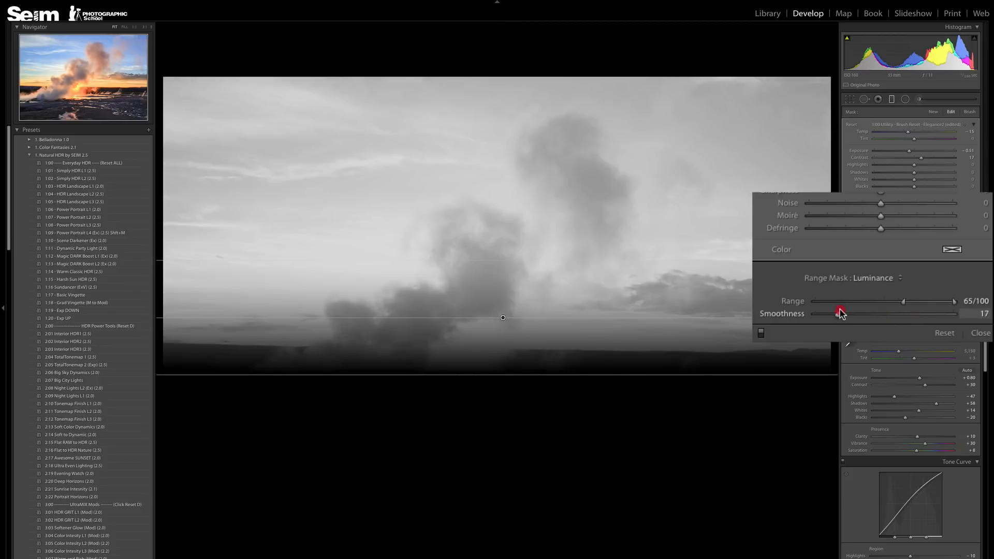
drag(840, 313, 868, 313)
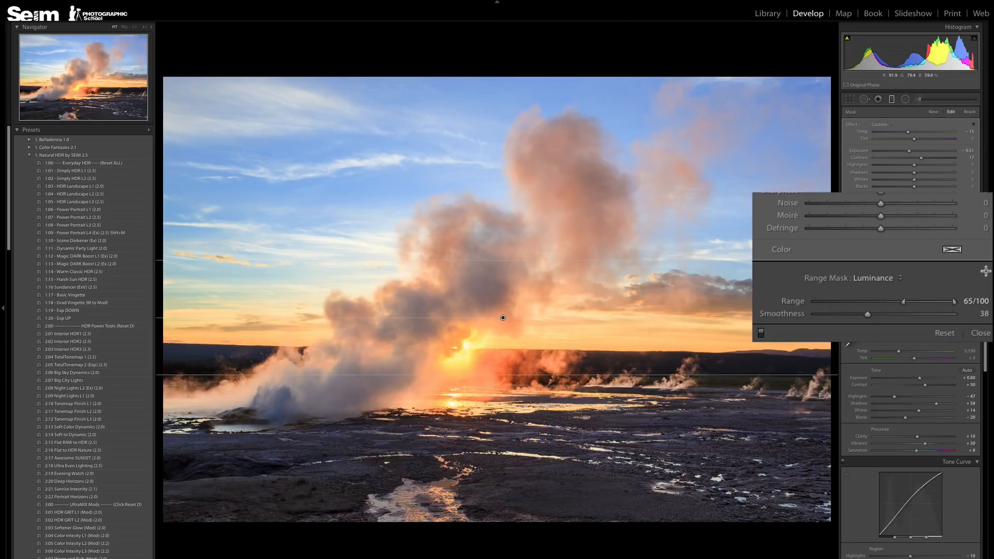
drag(904, 302, 915, 302)
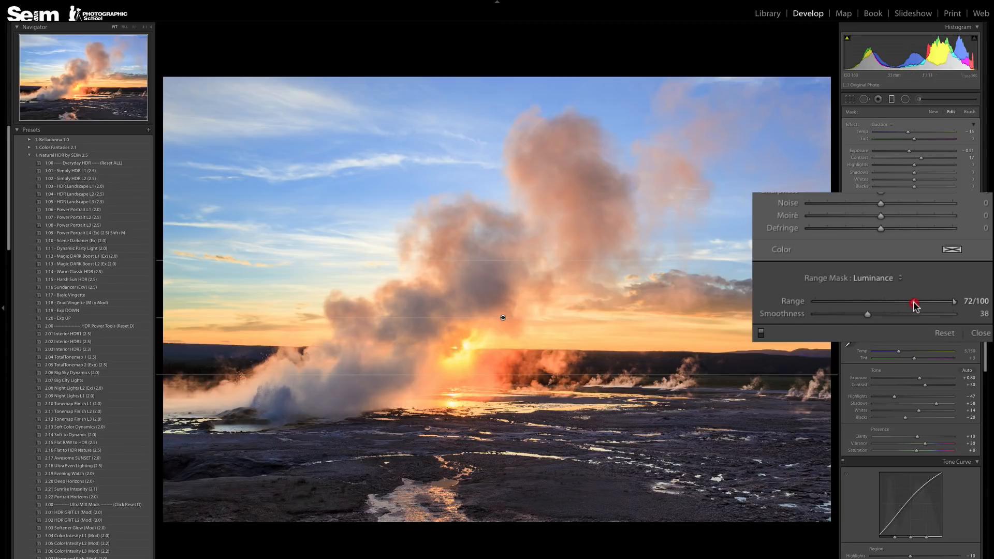
drag(913, 302, 918, 302)
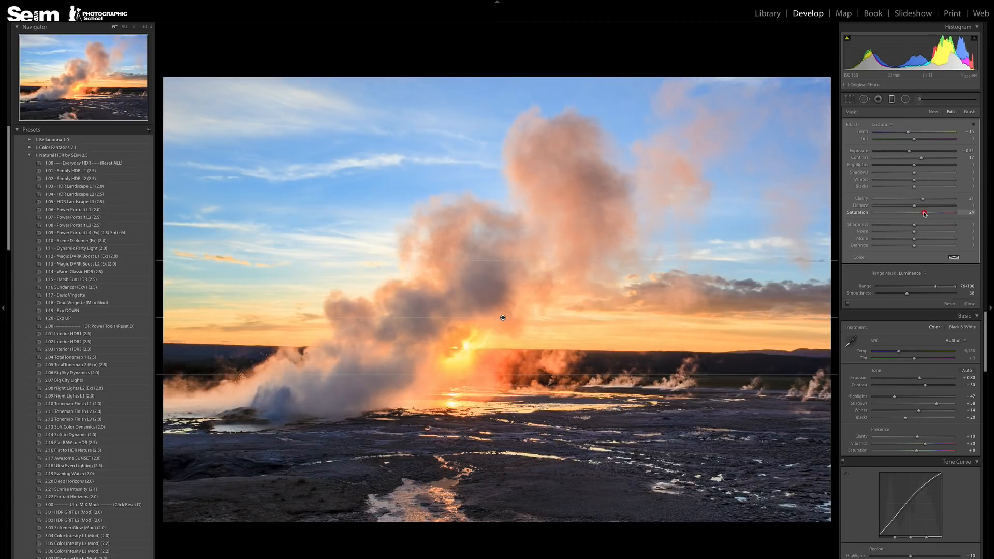
- Adjust the filter's saturation and range, close the filter, and return to the Library grid
drag(924, 214, 916, 214)
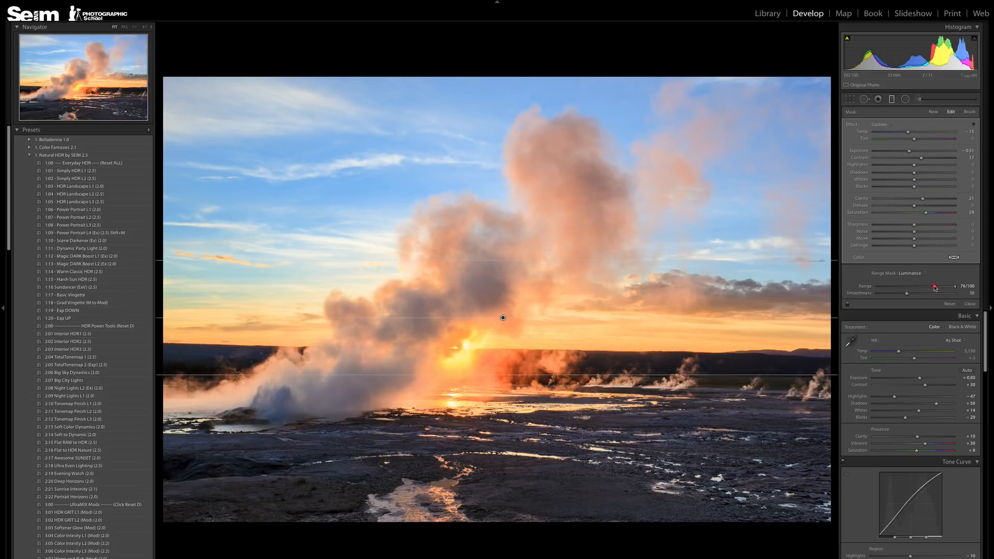
drag(937, 286, 928, 286)
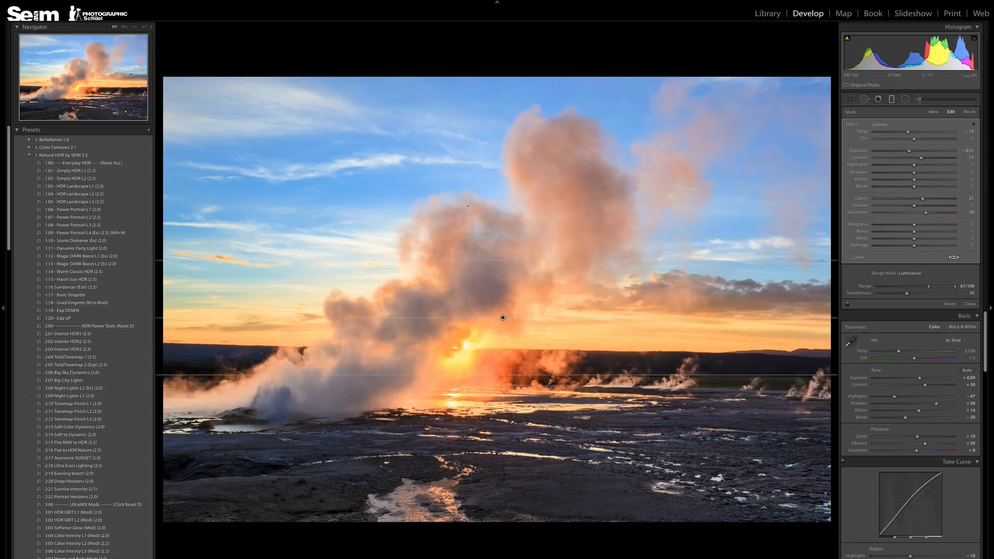
click(970, 304)
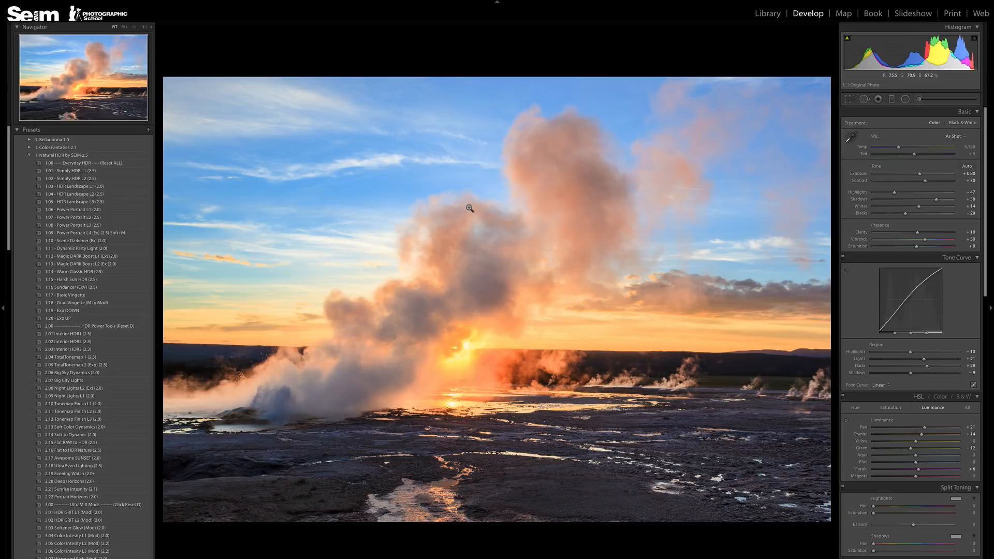
click(767, 13)
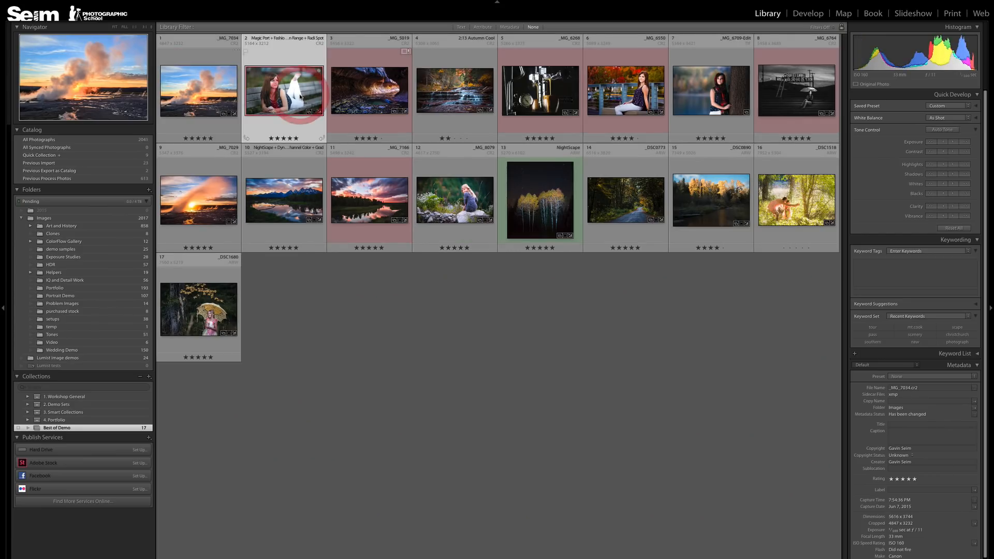
- Open the bench portrait in Develop and apply Belladonna 1.0's Clean Skin1 preset
click(808, 12)
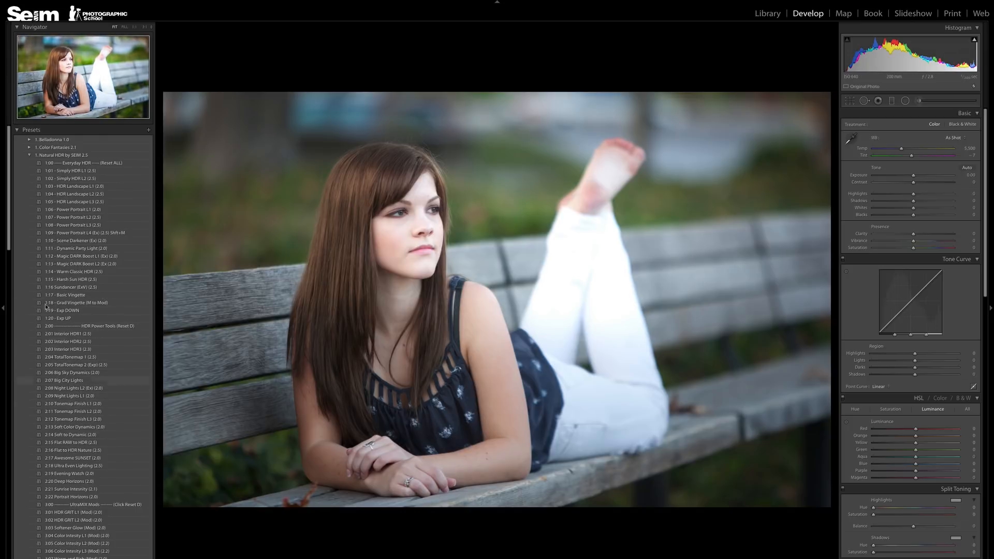
click(60, 139)
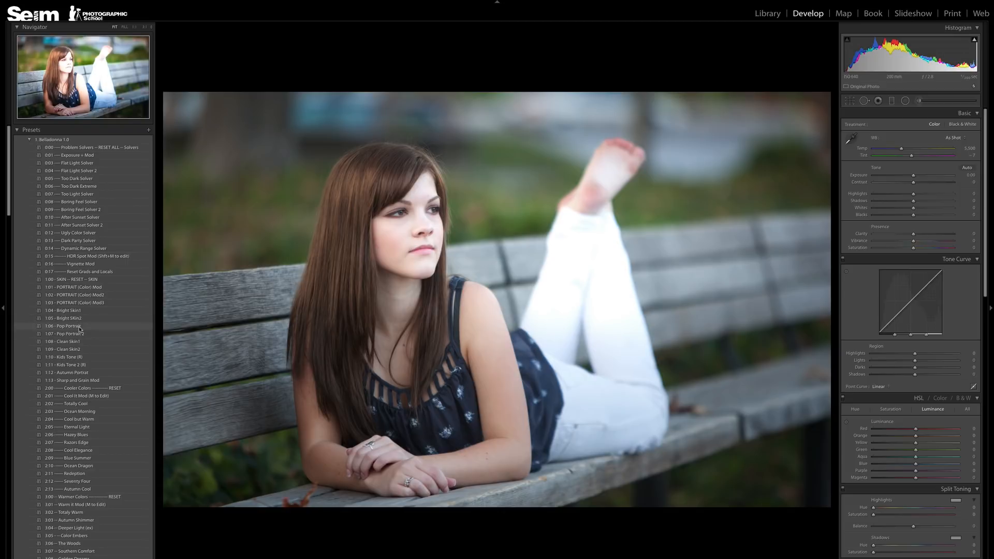
mouse_move(73, 312)
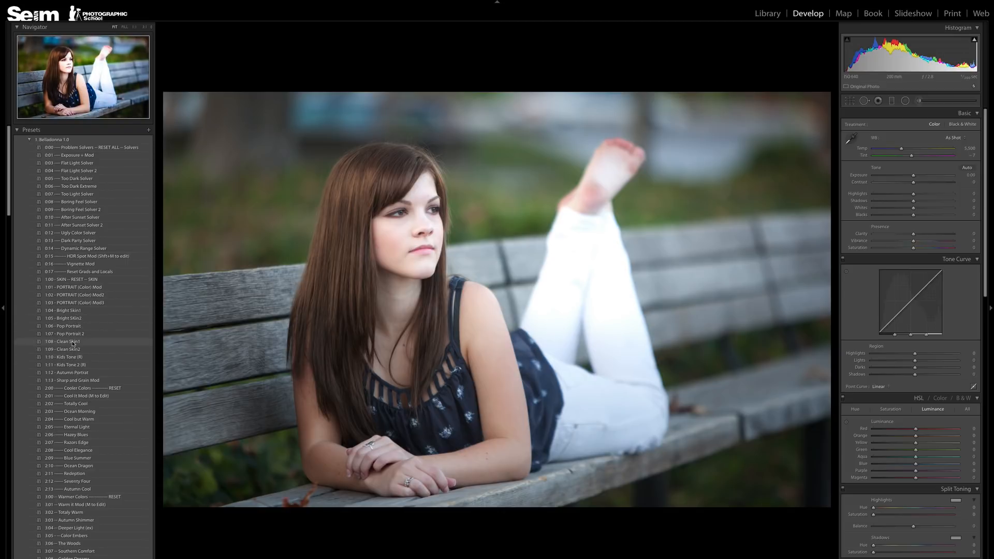
click(71, 341)
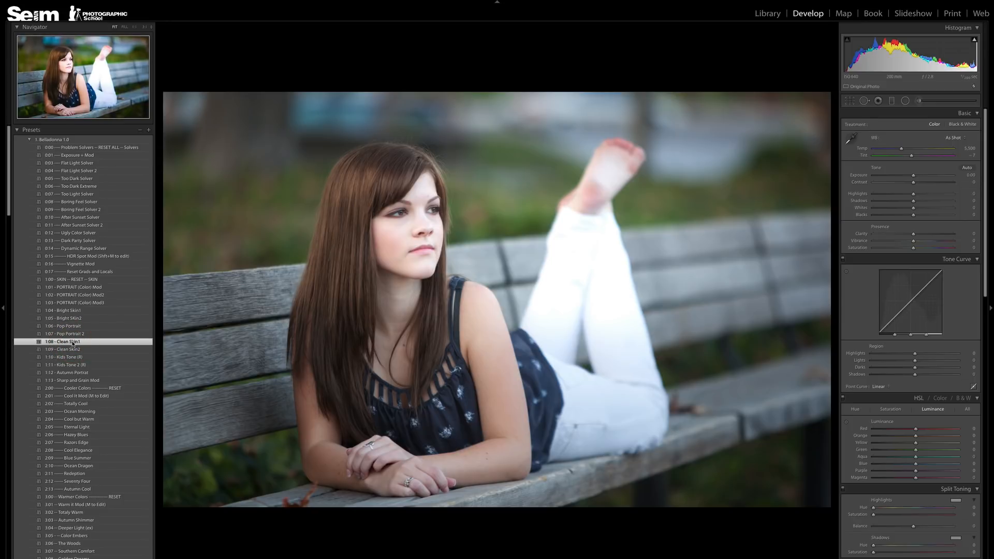
click(62, 342)
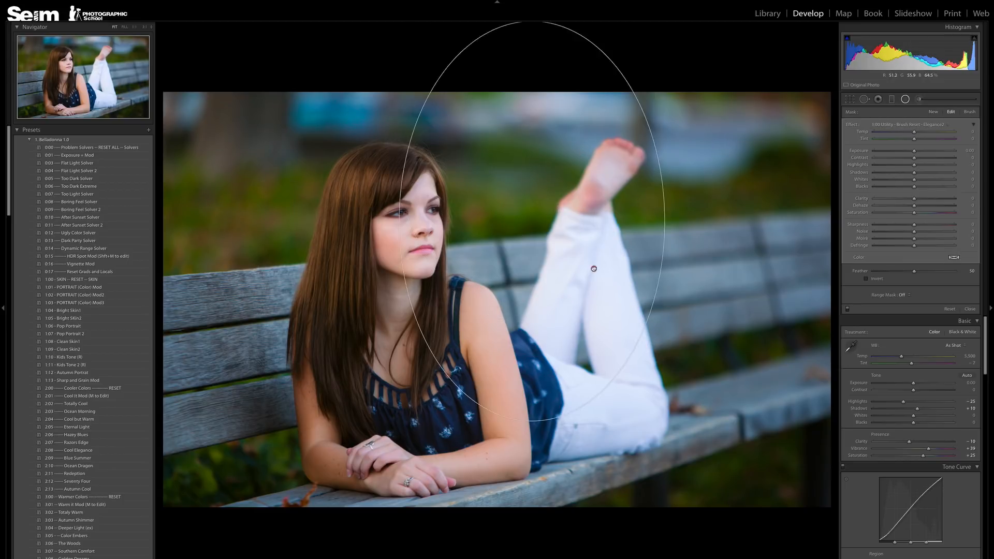
- Fit an inverted oval filter around the legs: exposure −0.40, feather 70, highlights −59
drag(593, 269, 586, 280)
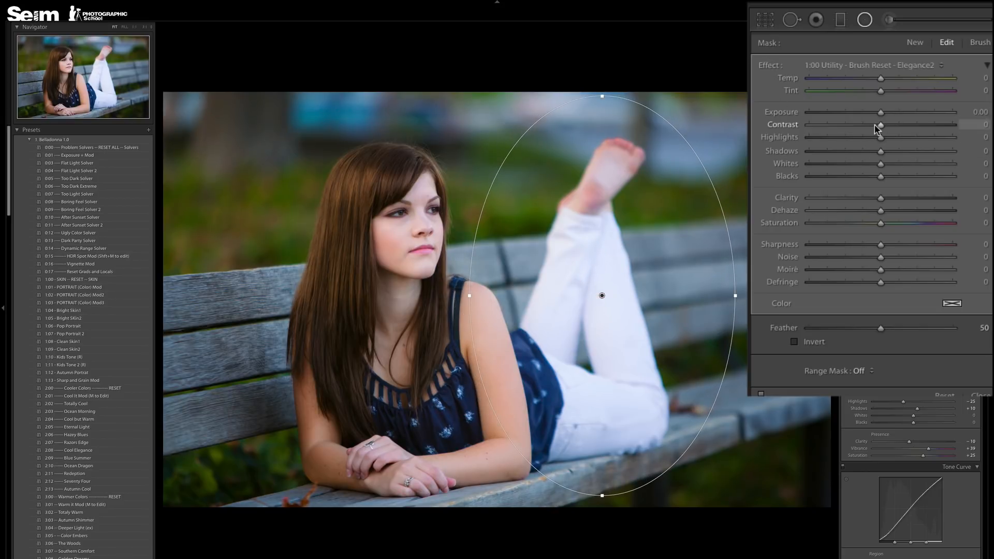
drag(880, 111, 875, 111)
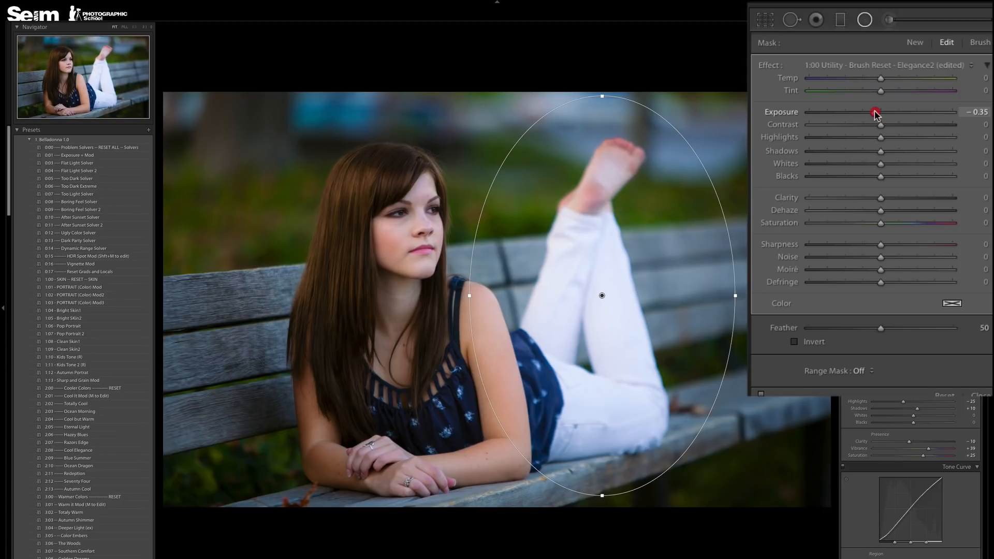
drag(876, 111, 860, 112)
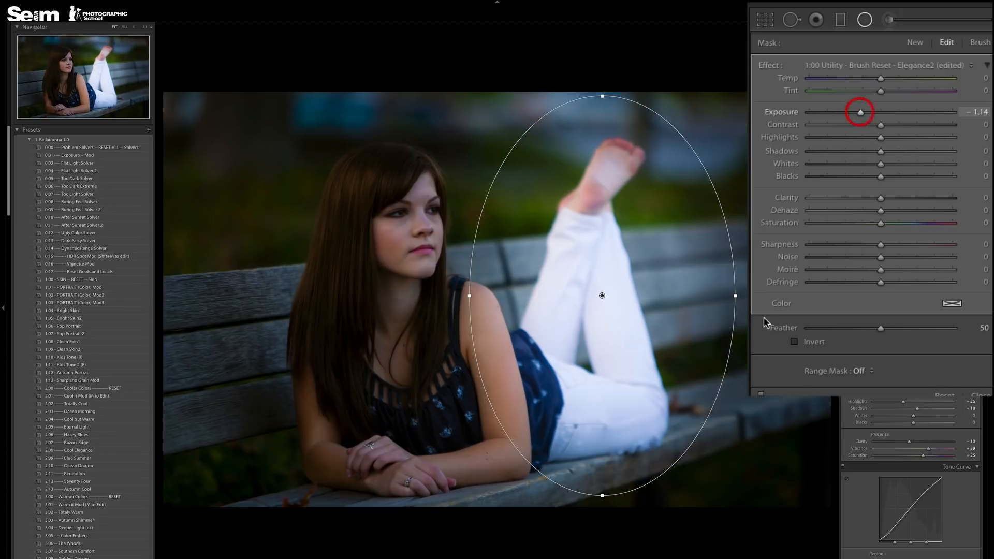
click(794, 342)
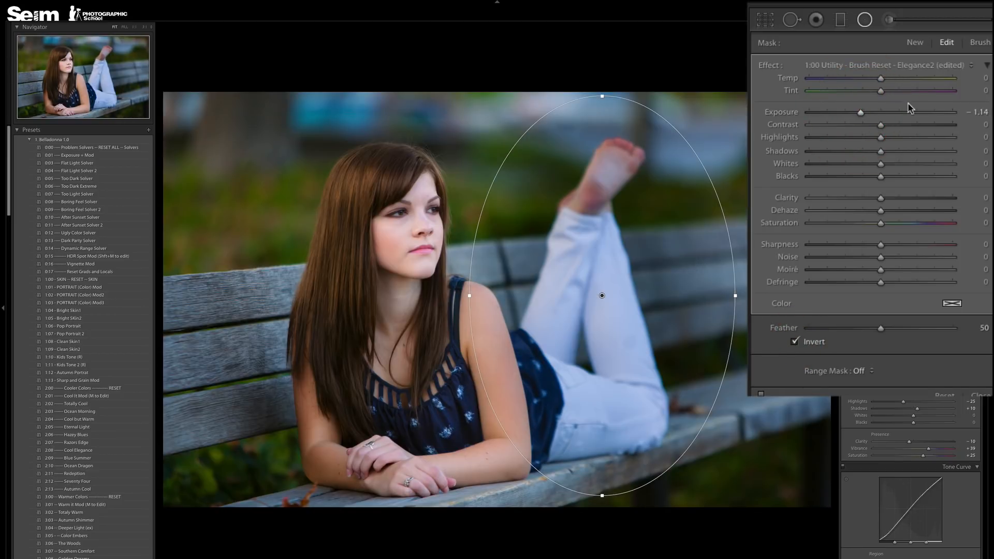
drag(861, 112, 875, 112)
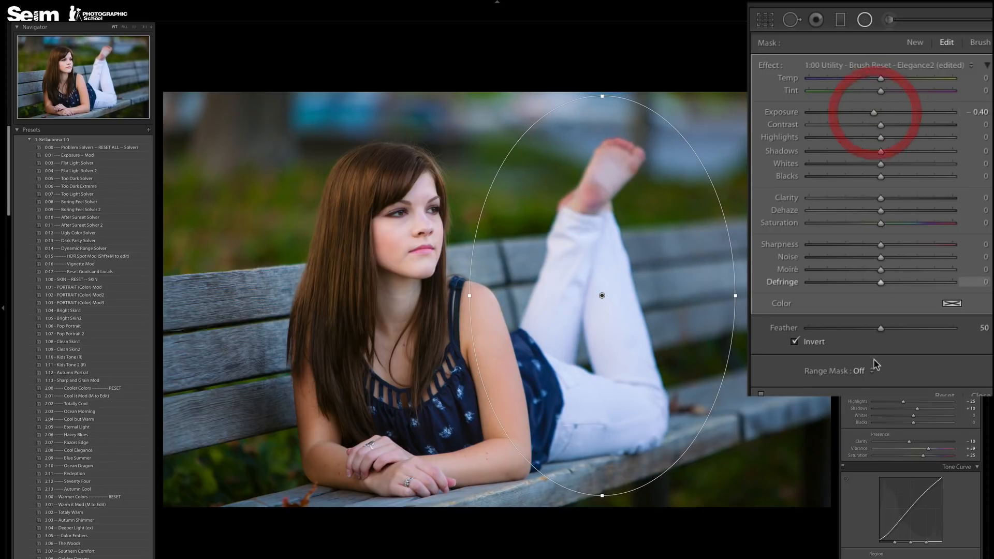
drag(880, 328, 910, 328)
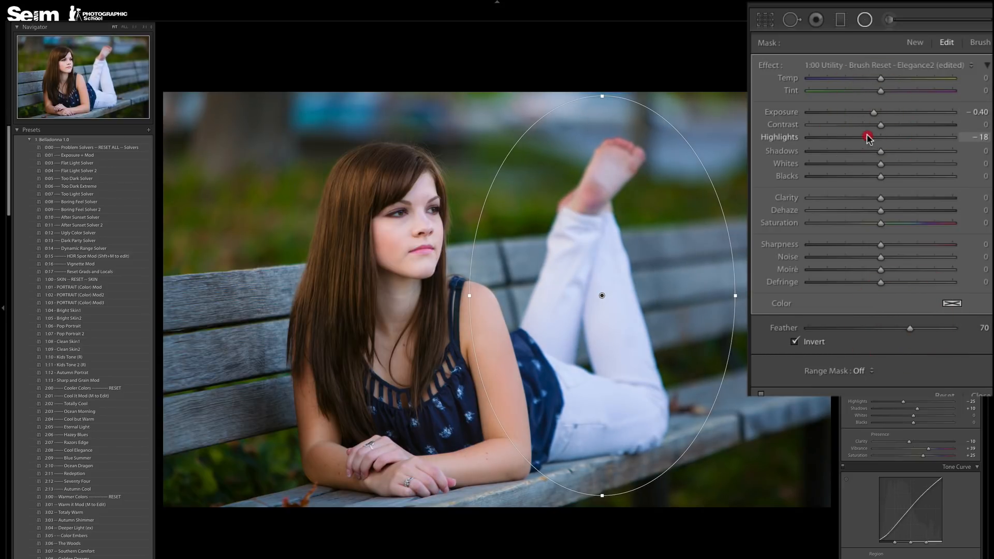
drag(868, 137, 835, 137)
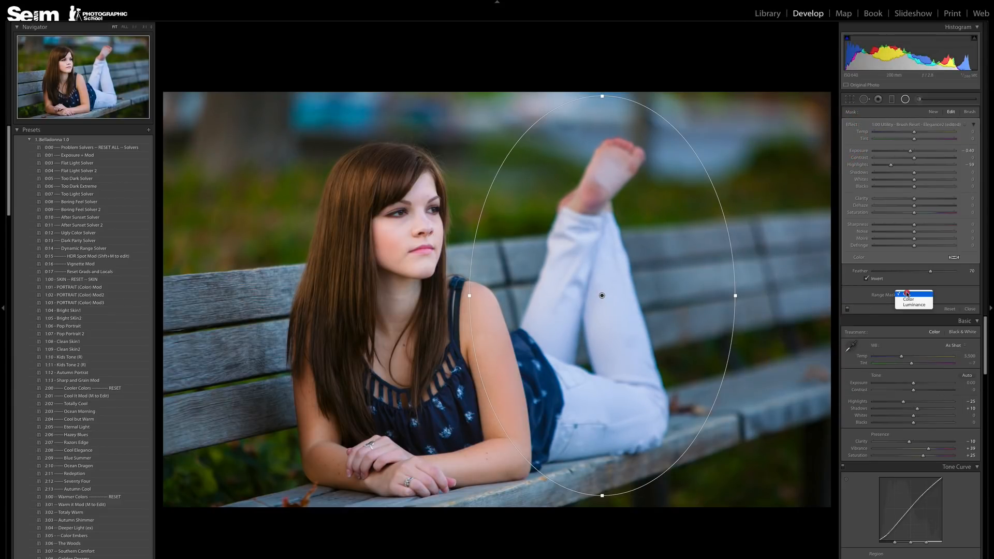
- Add a luminance range mask to the leg filter and set its range to 83
click(909, 303)
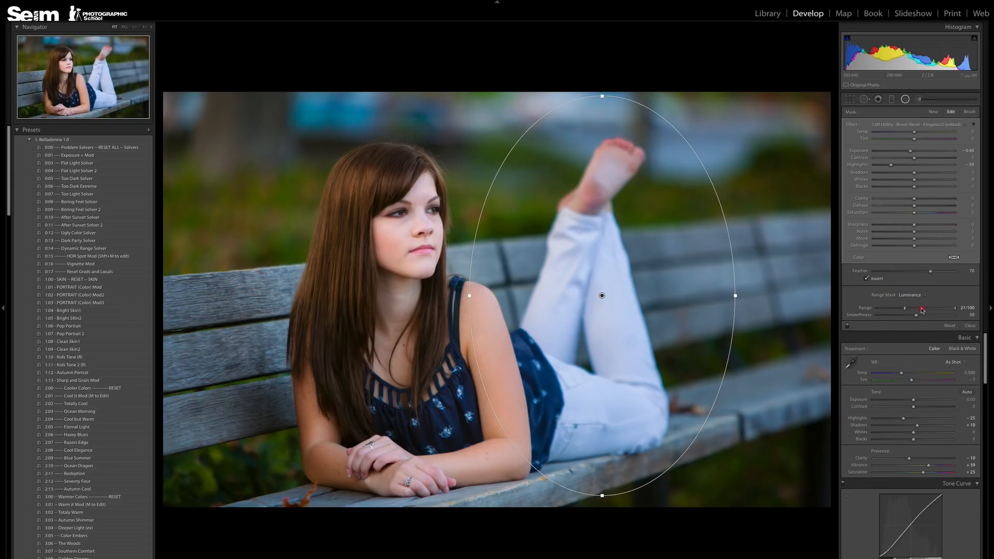
drag(904, 325, 900, 324)
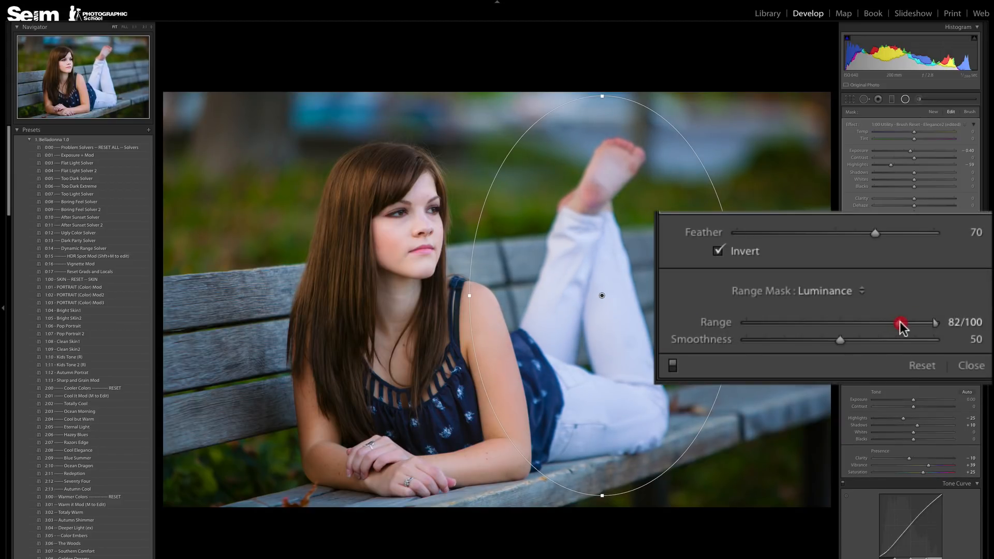
drag(900, 324, 903, 324)
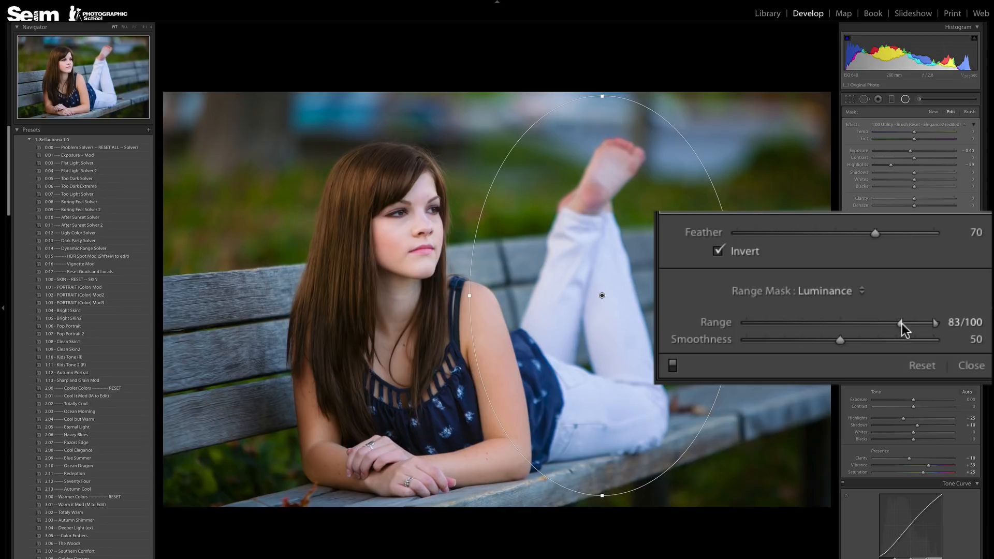
drag(898, 322, 903, 322)
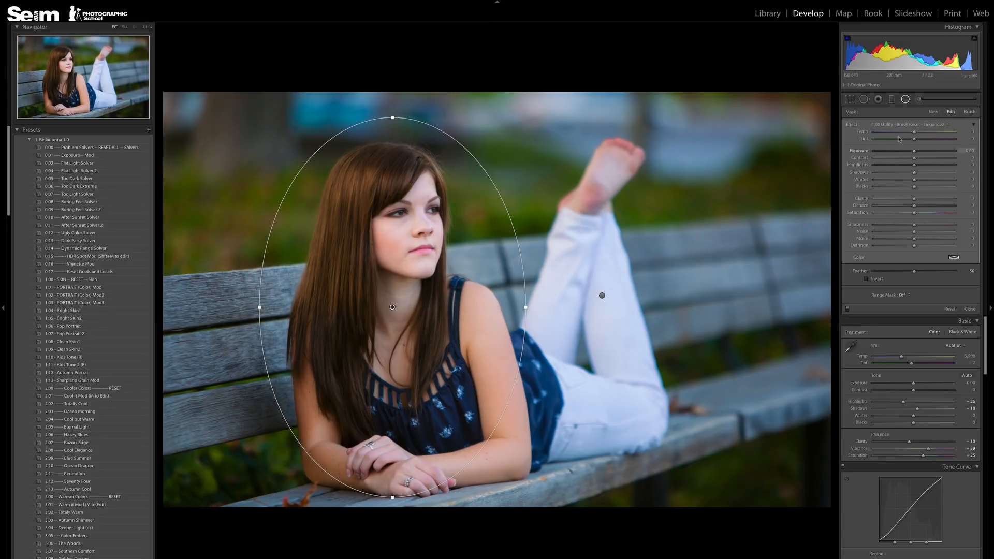
- Invert the girl's oval filter and set exposure +0.20, contrast +15, clarity −13
drag(914, 150, 918, 151)
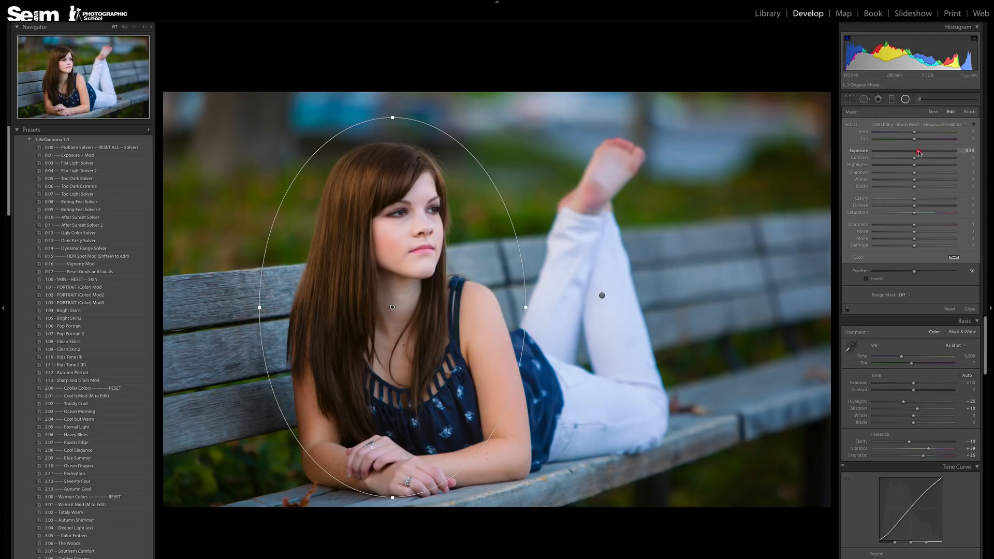
click(867, 278)
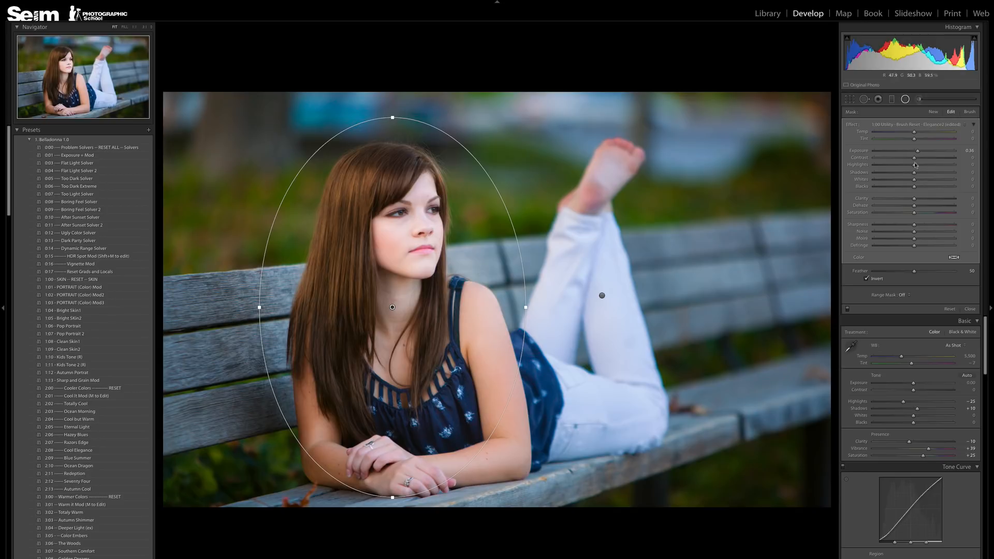
drag(923, 150, 914, 150)
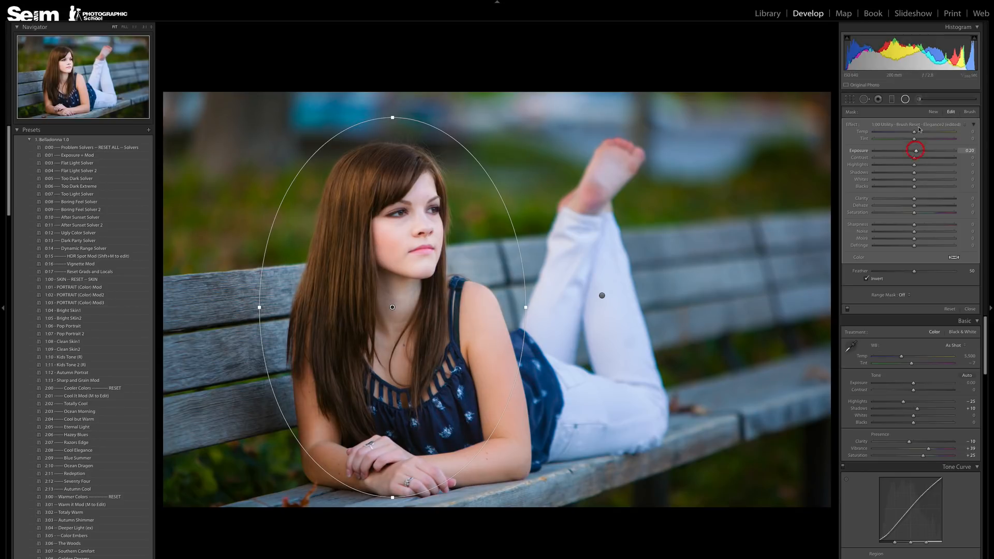
drag(915, 135, 917, 134)
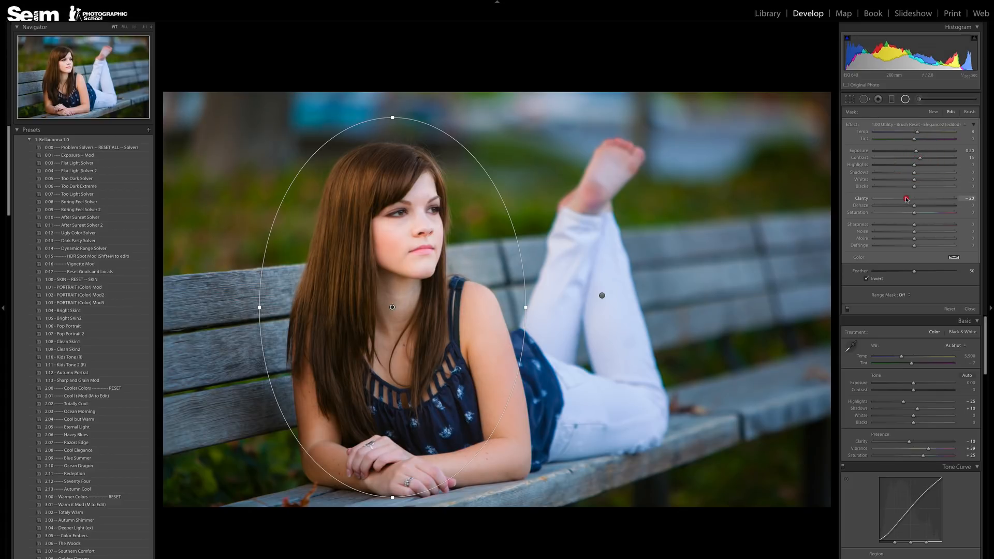
drag(900, 198, 907, 197)
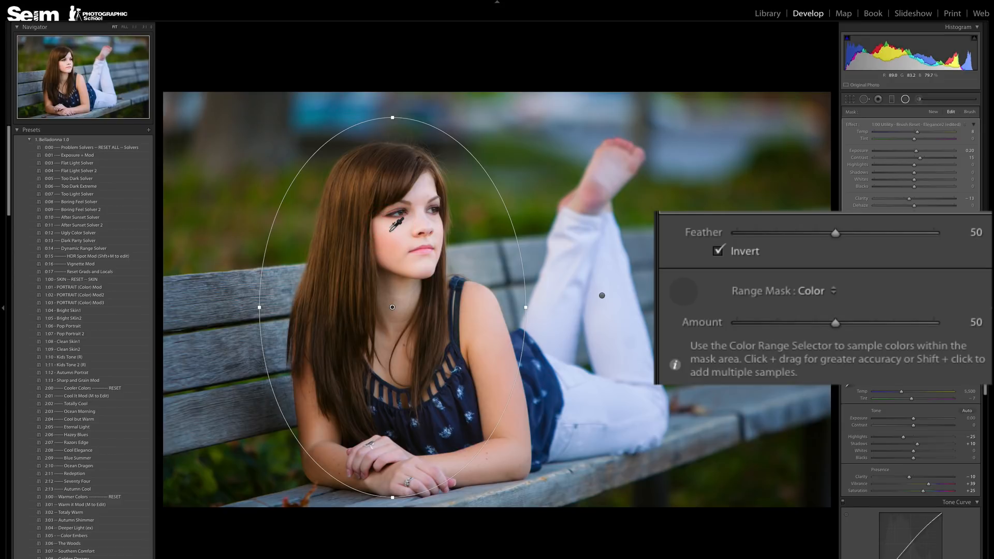
- Sample the girl's skin colours with the Color Range eyedropper and preview the filter
click(393, 244)
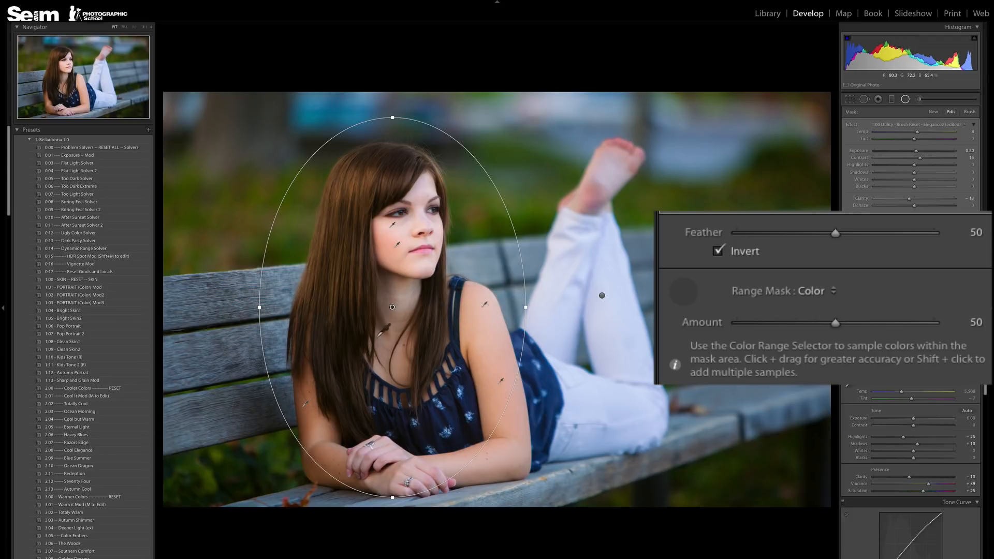
click(718, 251)
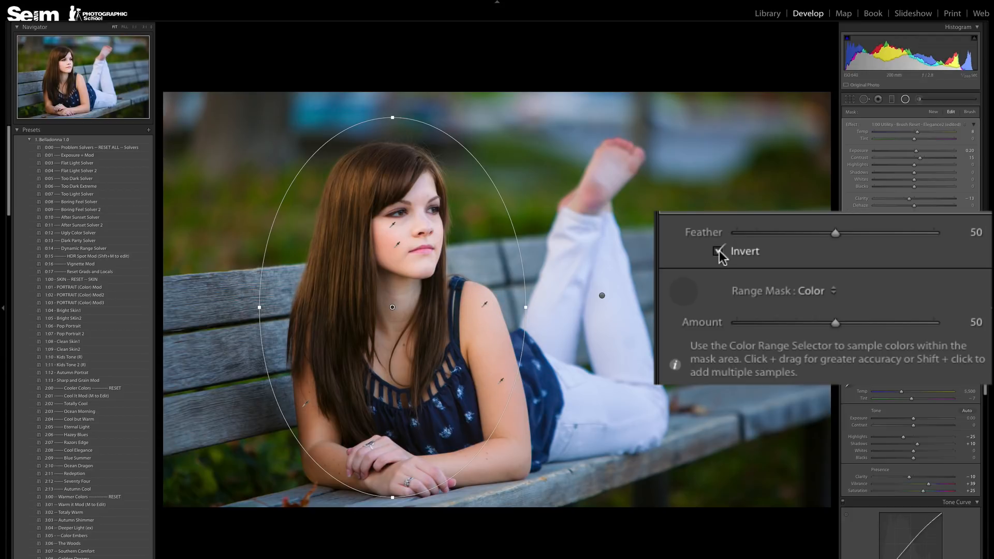
click(718, 251)
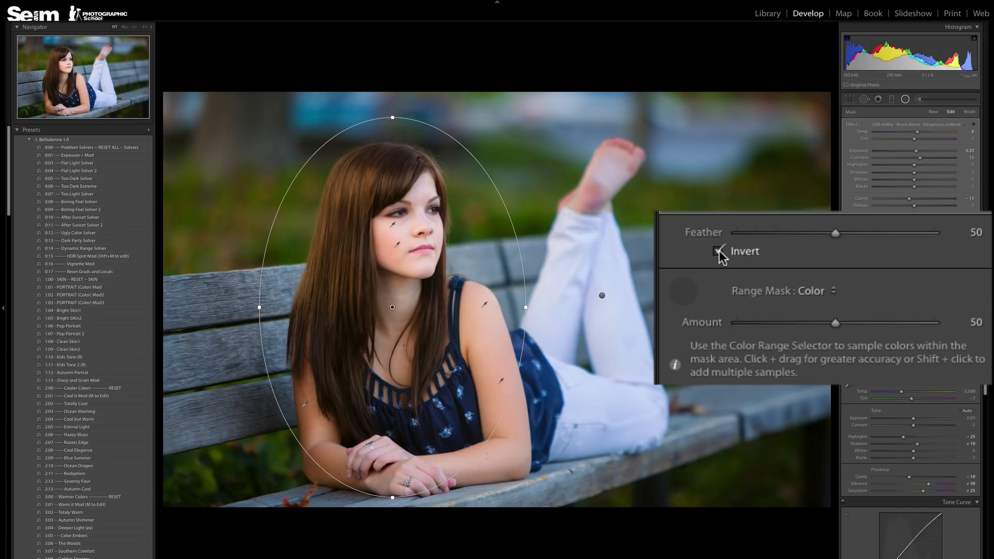
click(719, 251)
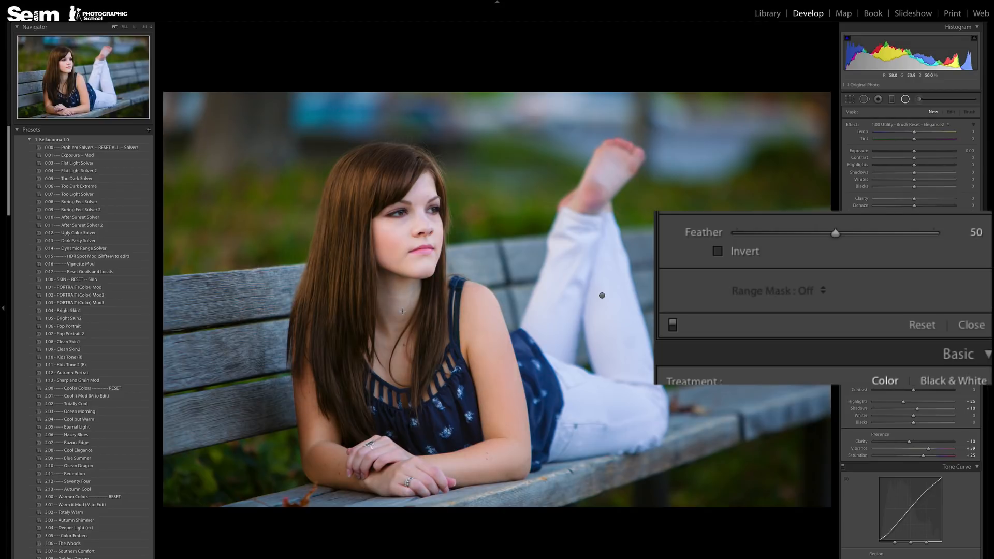
click(717, 251)
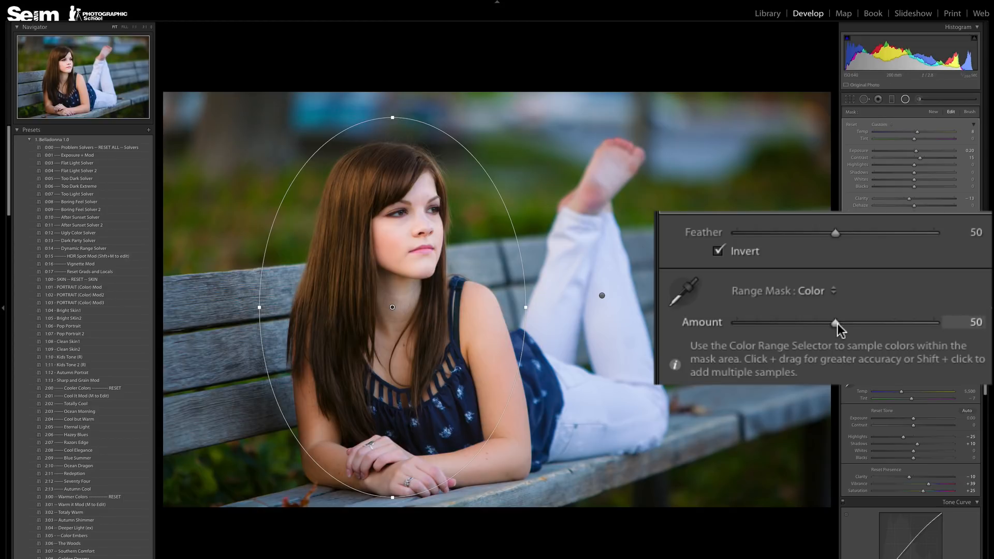
- Adjust the colour range mask amount until it settles near 60
drag(835, 323, 852, 323)
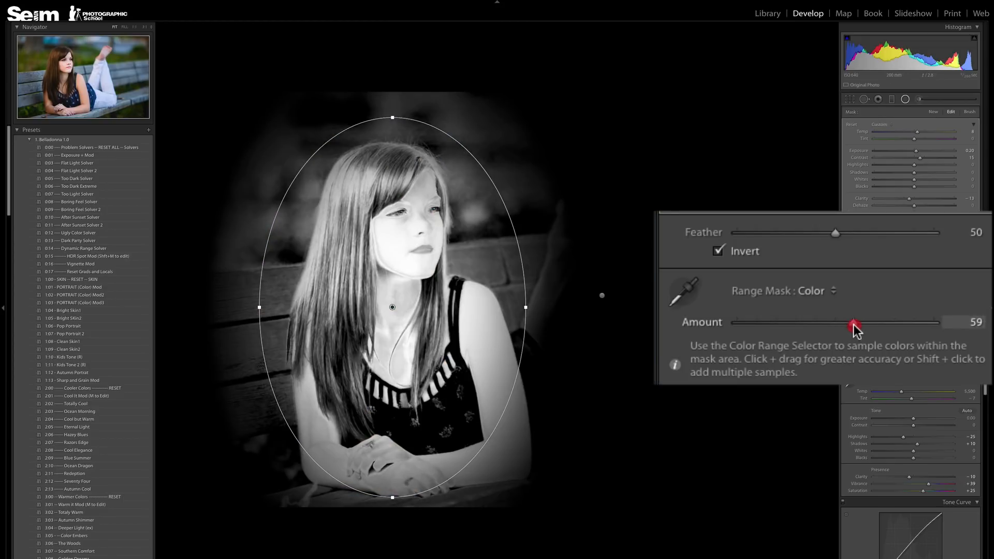
drag(854, 324, 844, 324)
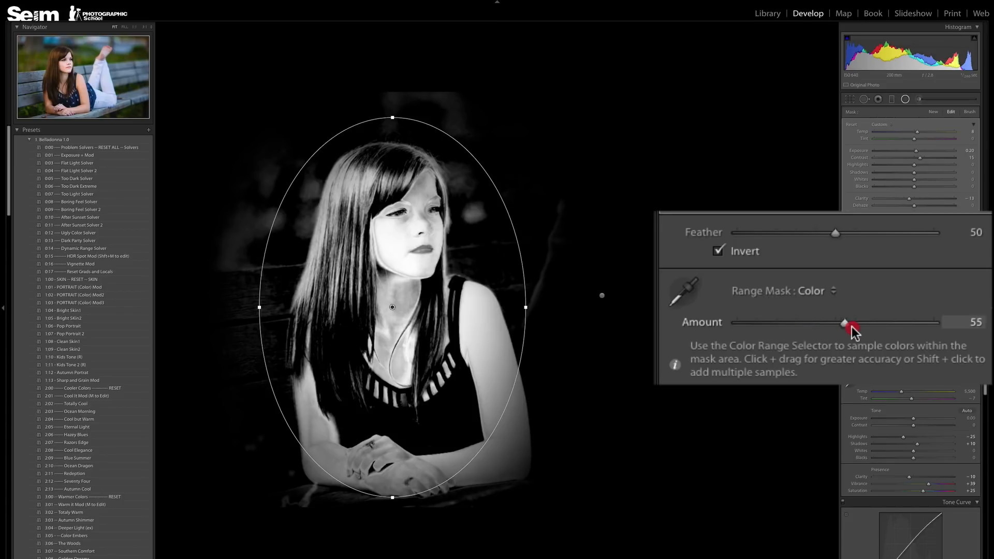
drag(844, 323, 850, 323)
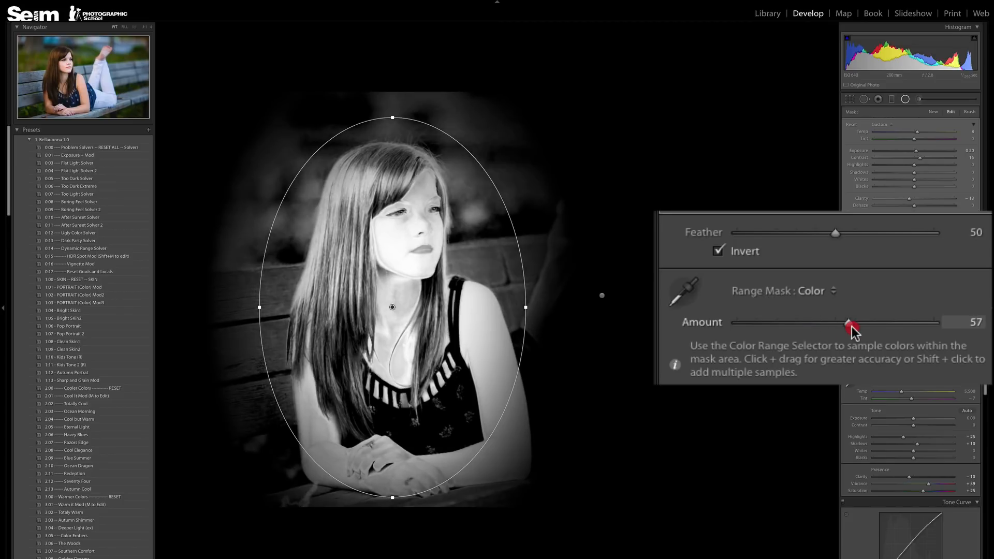
drag(850, 325, 830, 325)
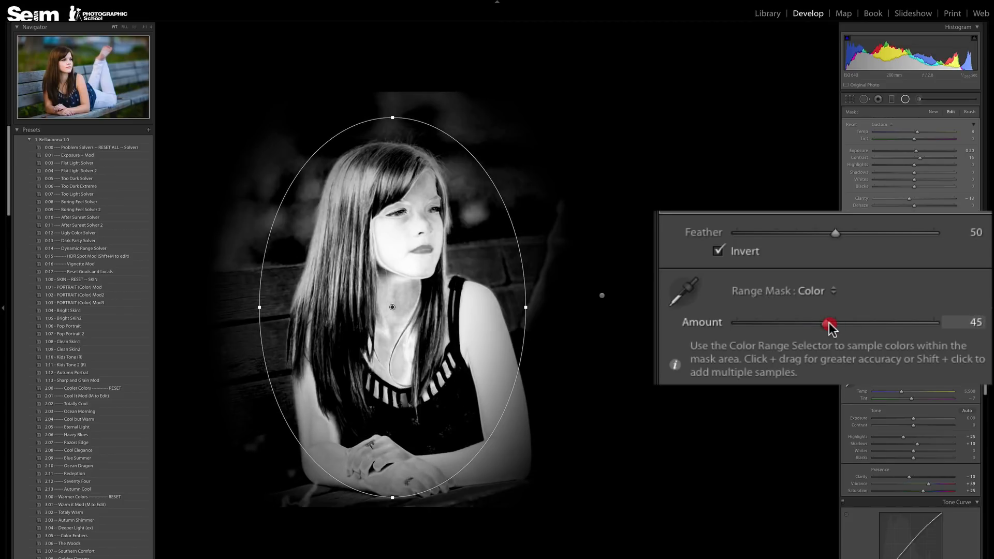
drag(831, 322, 864, 322)
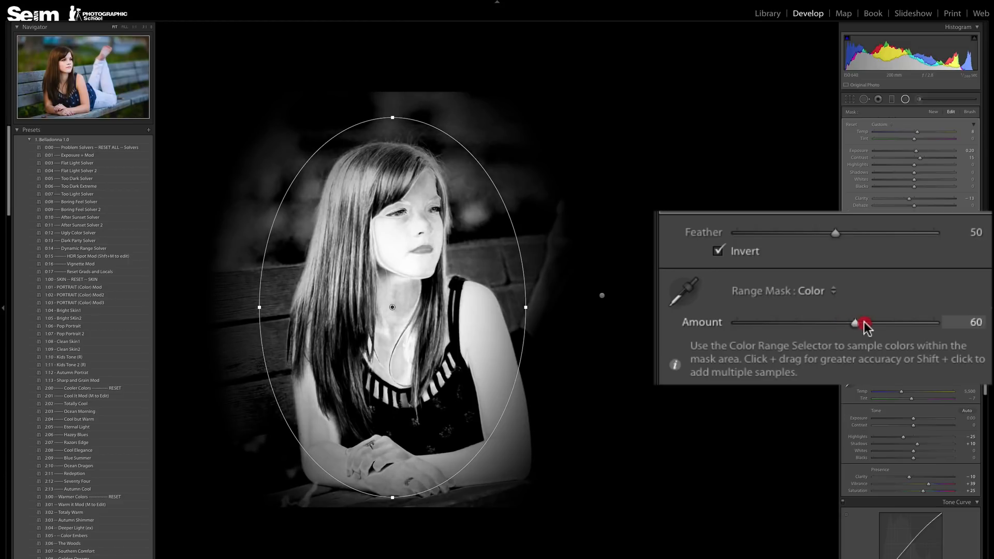
drag(863, 322, 852, 323)
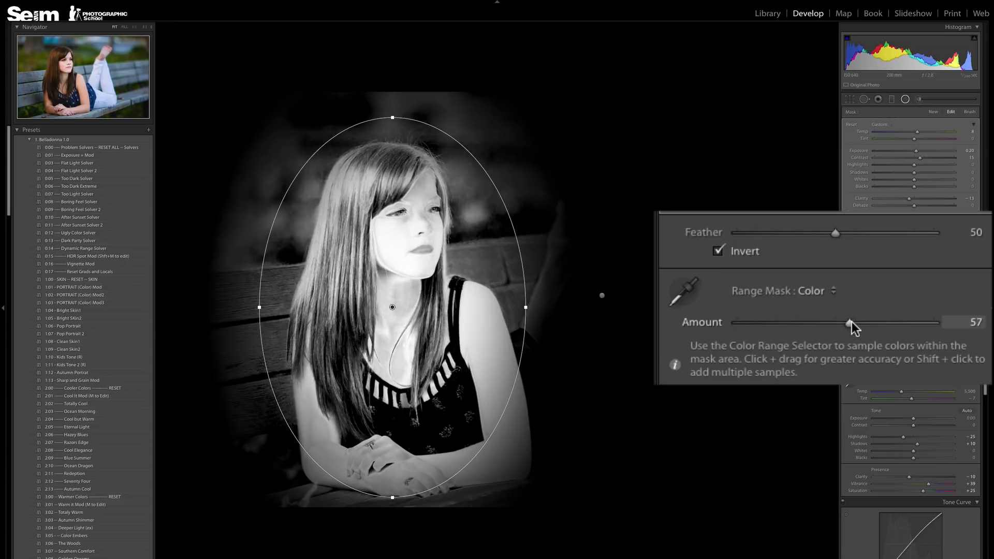
drag(852, 323, 859, 323)
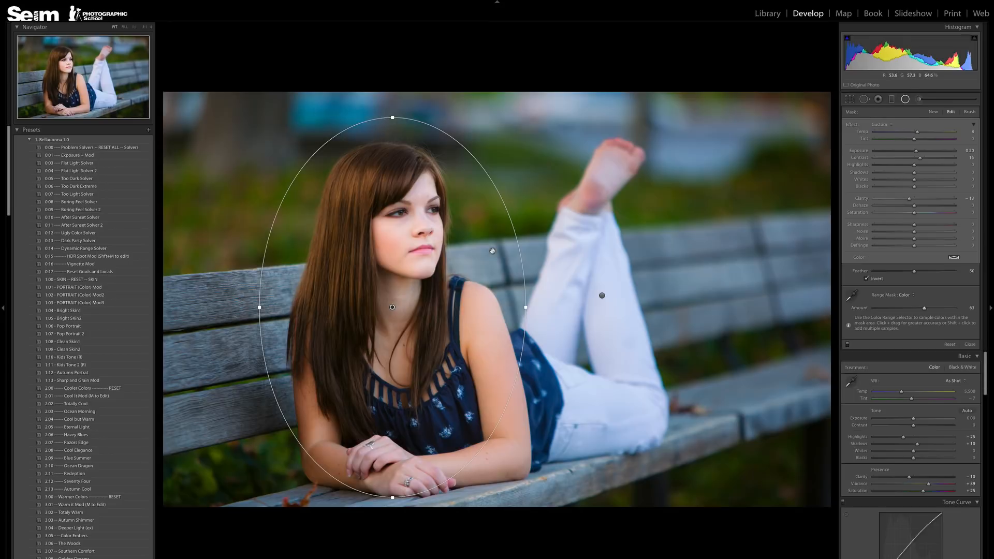
- Close the portrait's radial filter and open the Yellowstone sunset photo
click(602, 295)
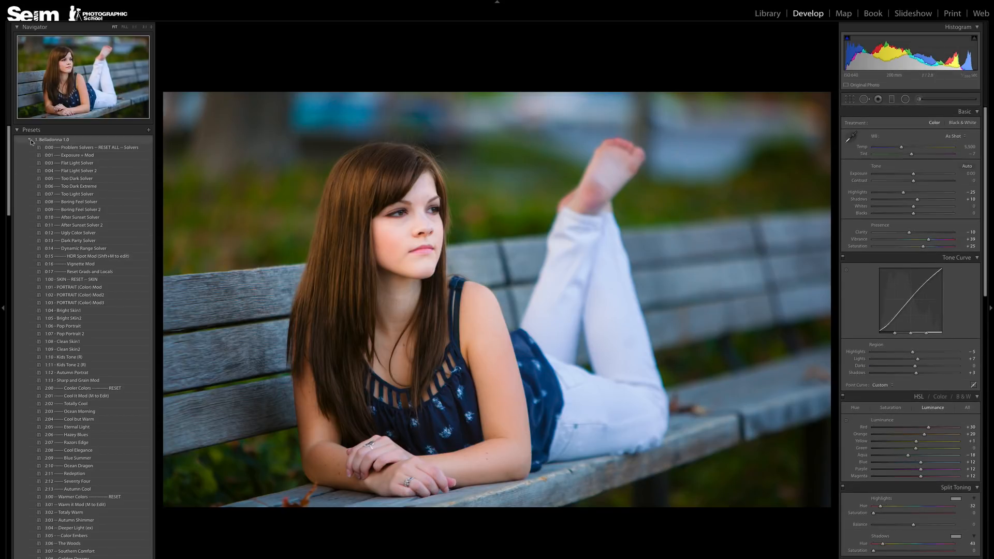
click(90, 147)
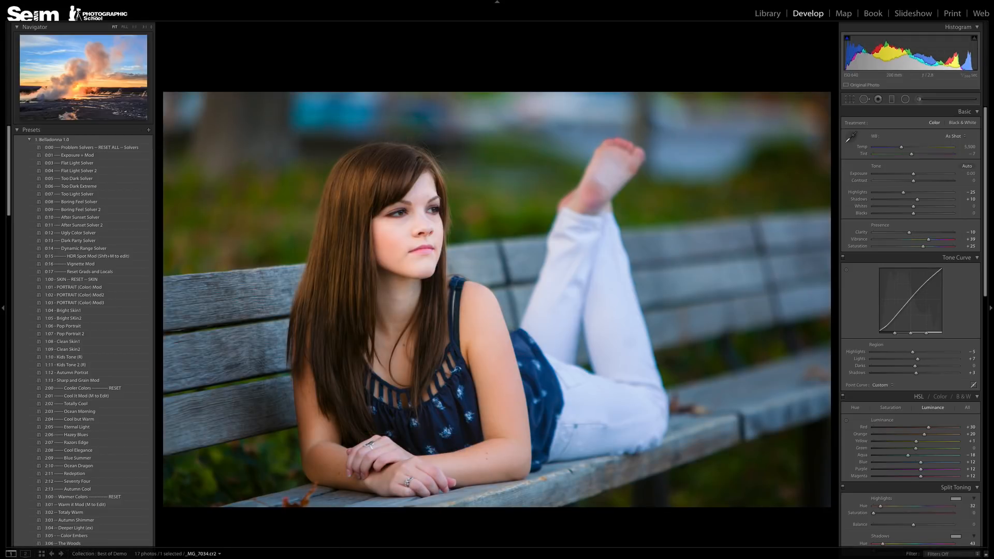
click(89, 147)
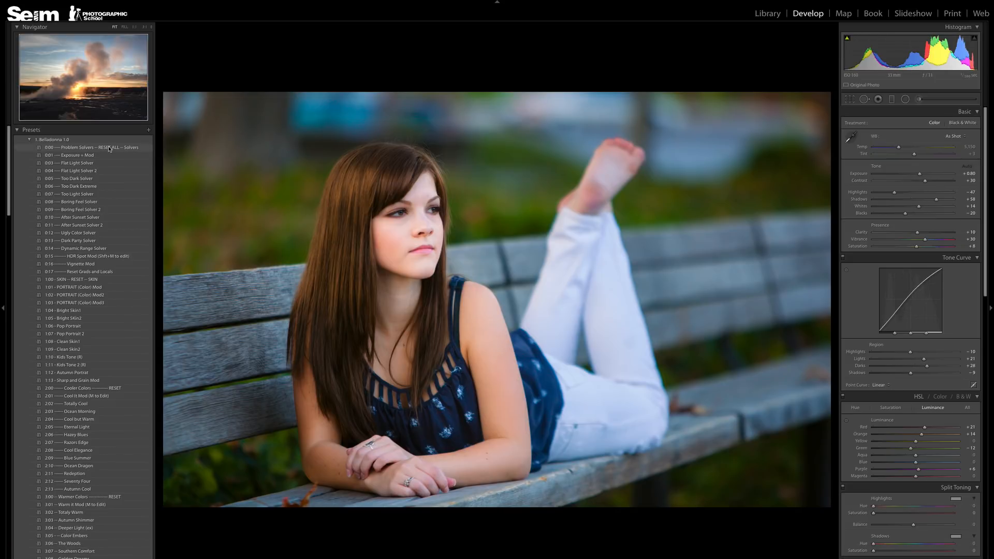
- Apply the Reset All preset to clear the sunset photo's develop settings
click(82, 147)
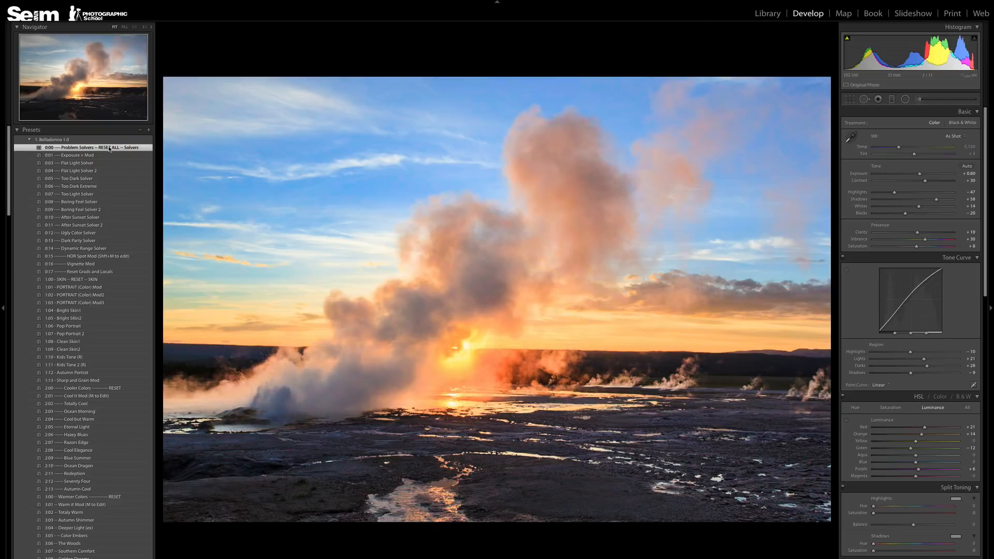
click(77, 147)
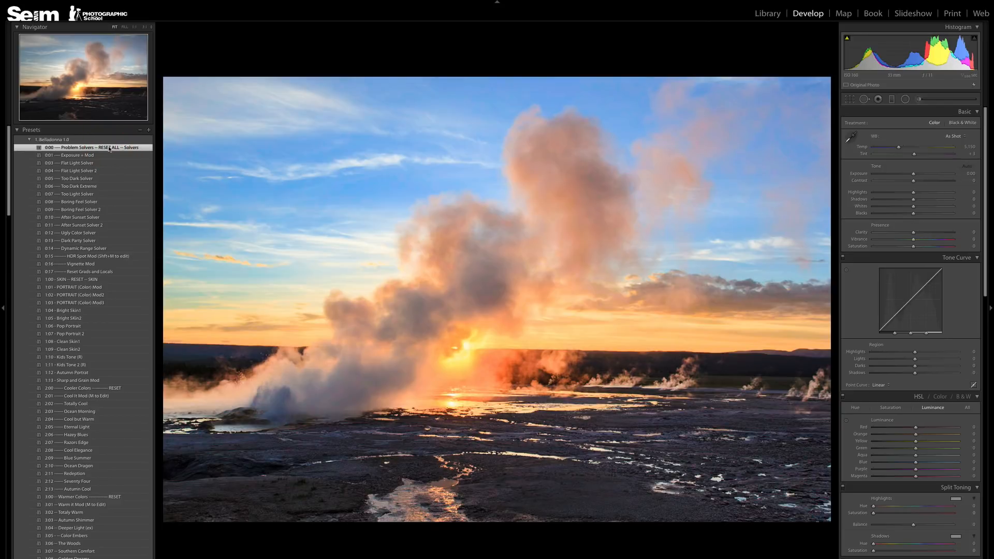
click(71, 147)
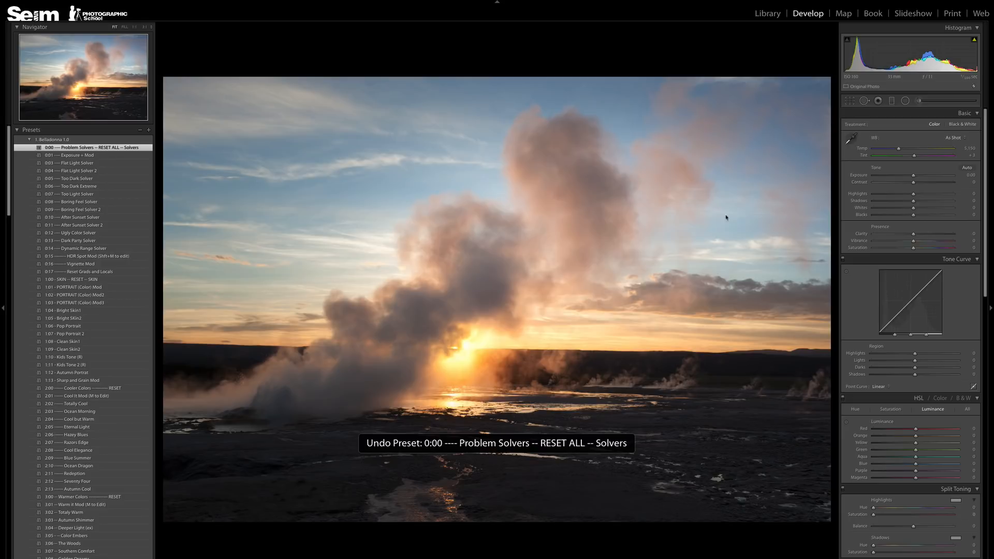
mouse_move(845, 204)
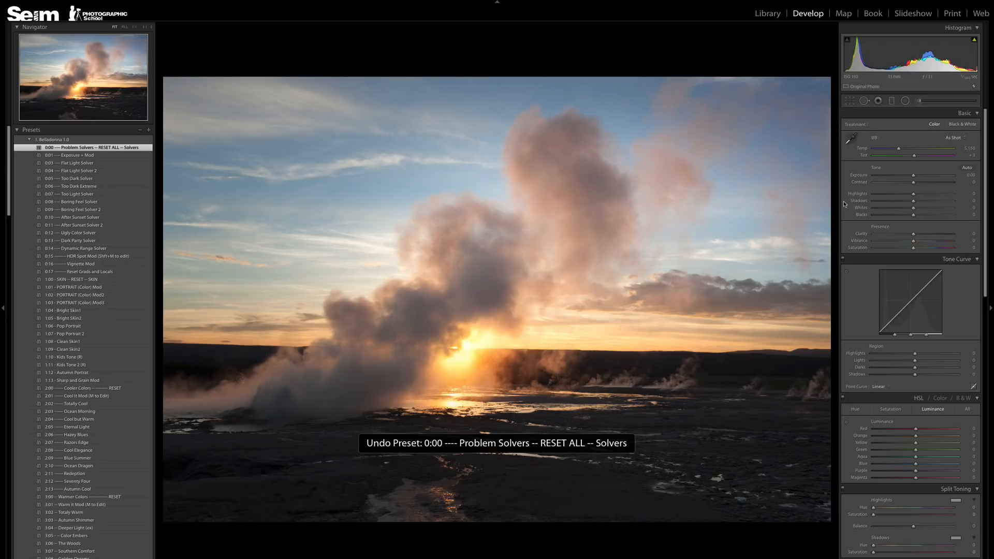